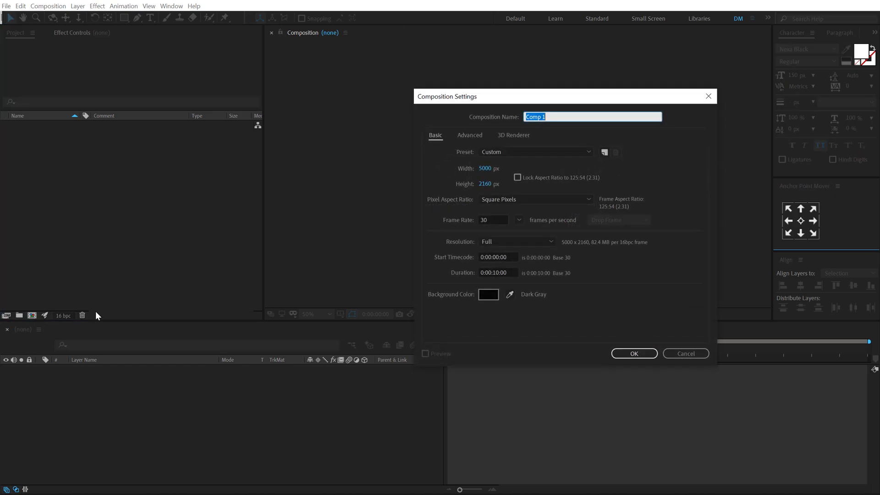
Set a 1920×1080 composition named Render and confirm its settings
click(492, 168)
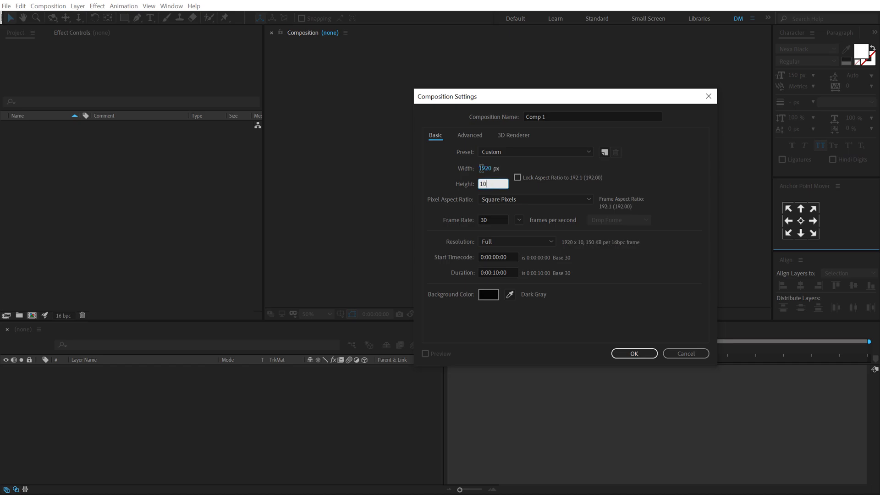
click(516, 177)
text(R)
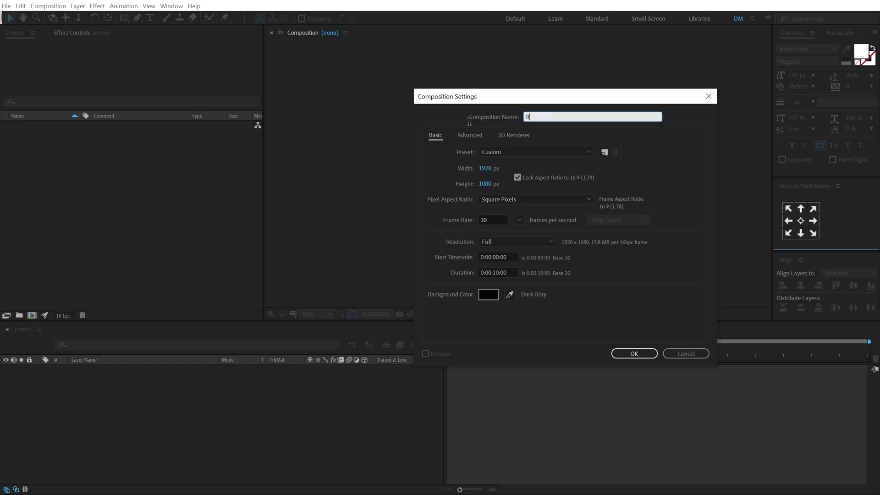
text(ender)
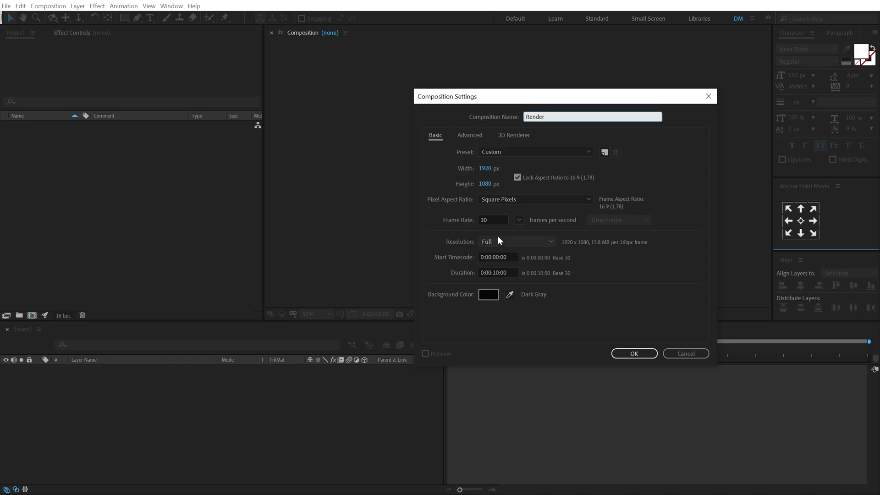
click(633, 354)
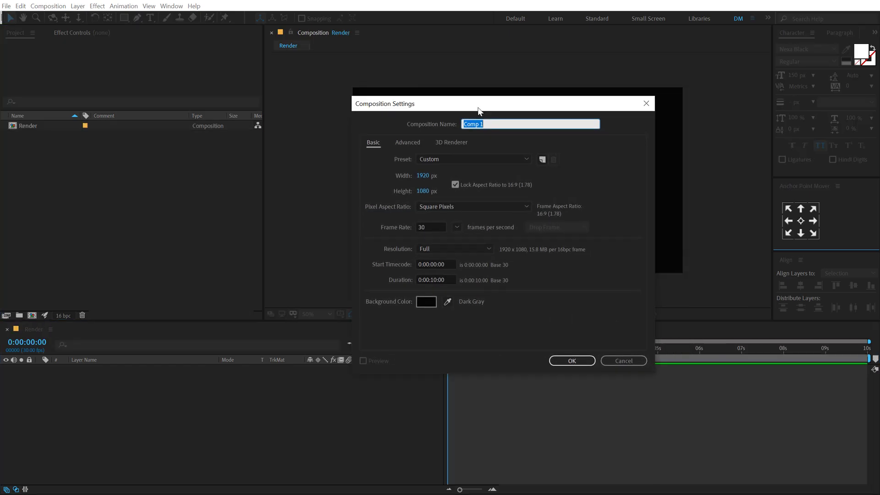
Name the composition Text, unlock aspect ratio, set height 200 and confirm
drag(479, 111, 443, 109)
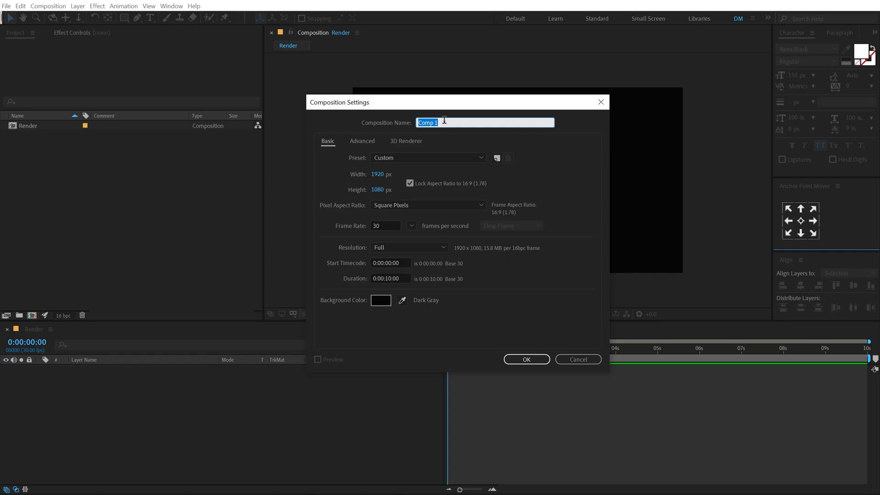
text(Text)
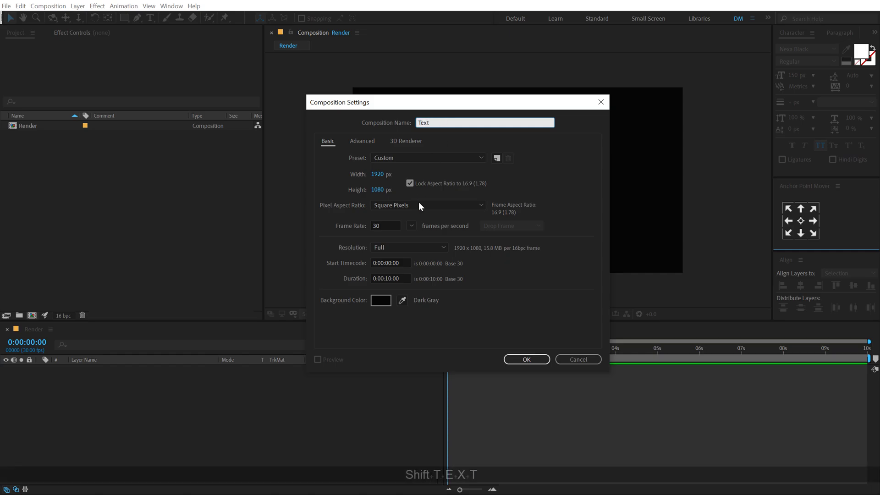
click(411, 183)
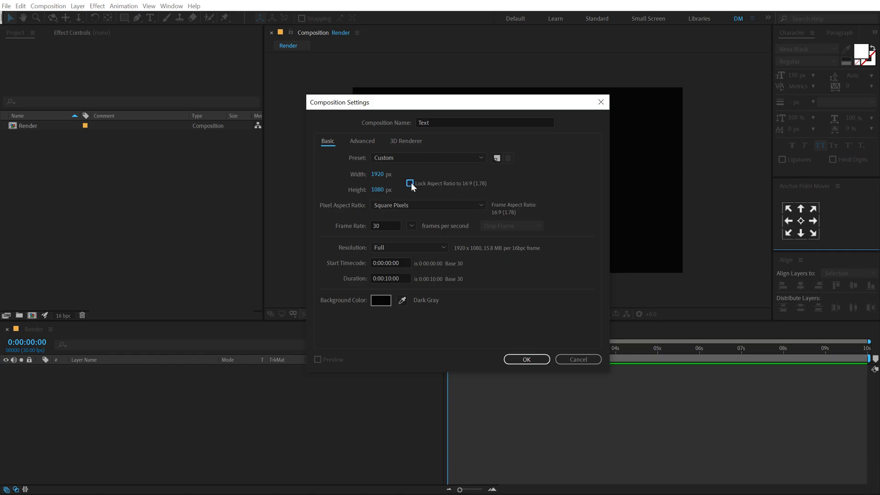
click(410, 183)
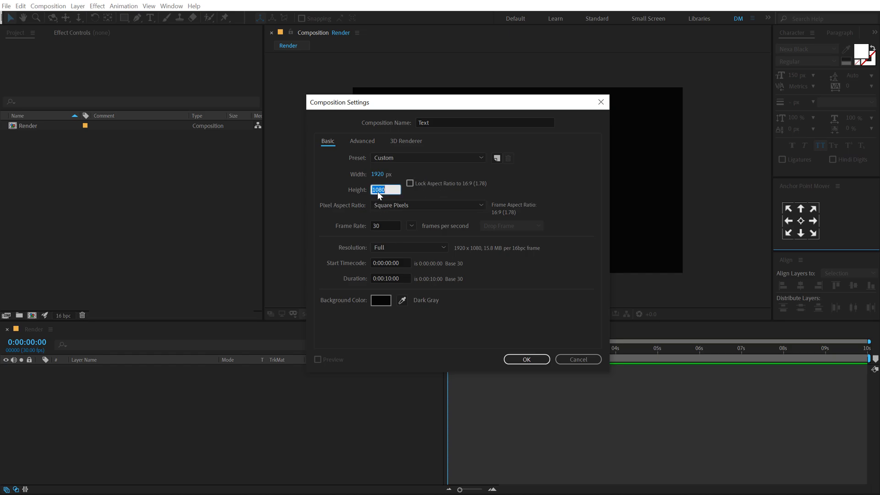
text(200)
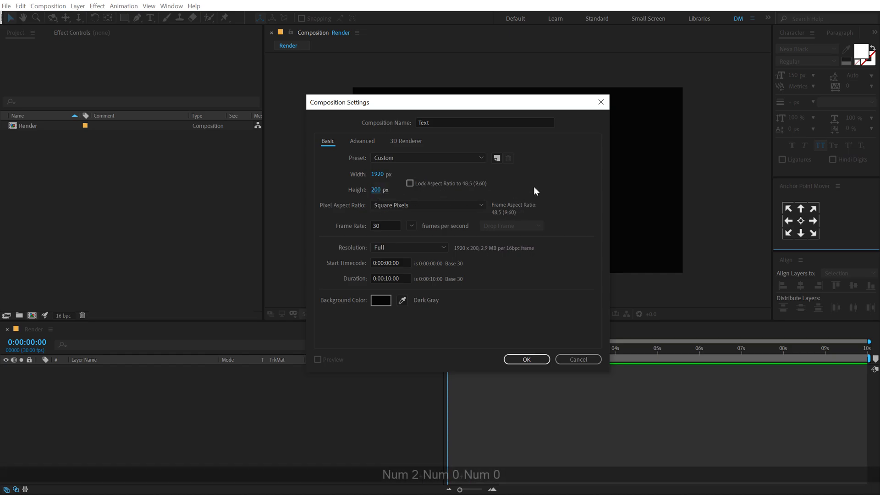
click(525, 359)
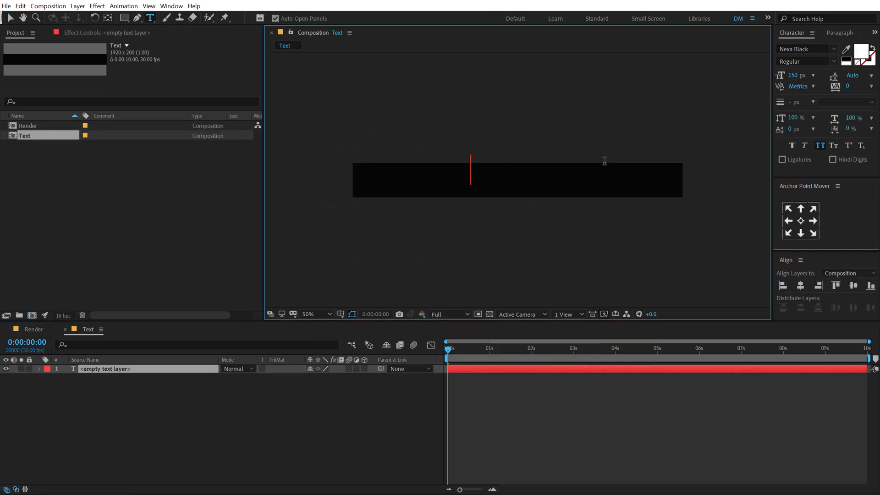
Enter the word HYPERVIBES as the text layer's content
text(H)
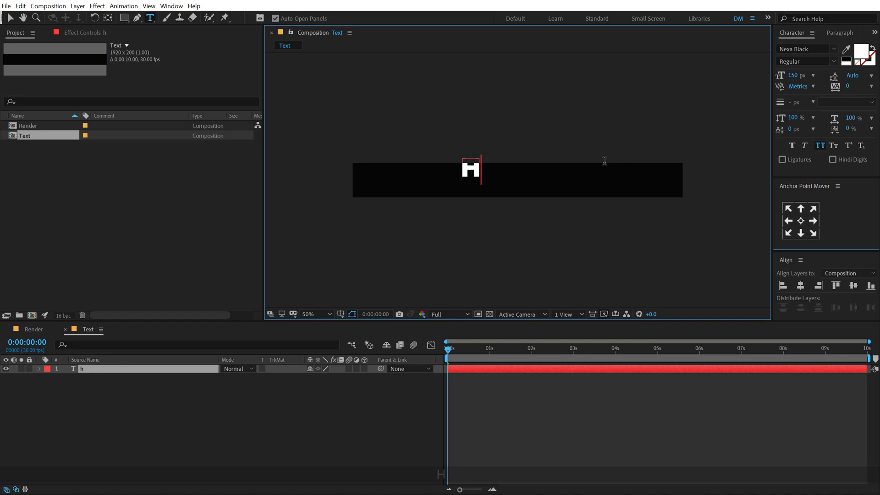
text(ypervibe)
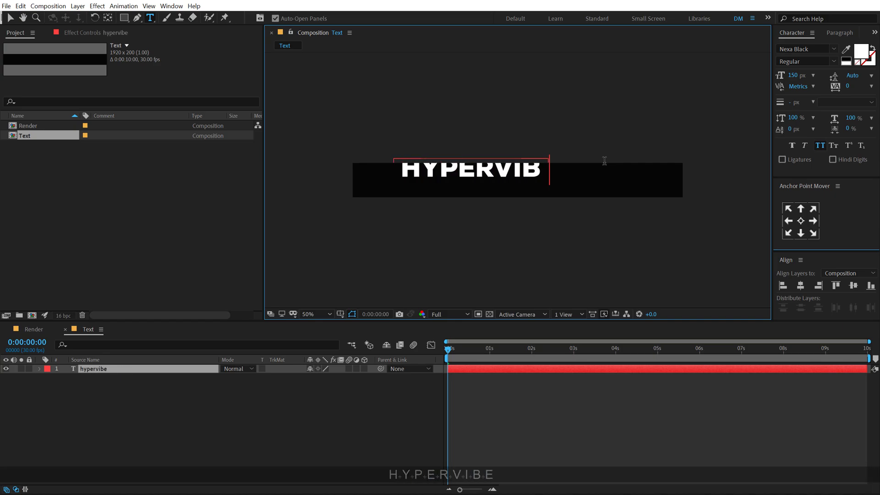
text(ES)
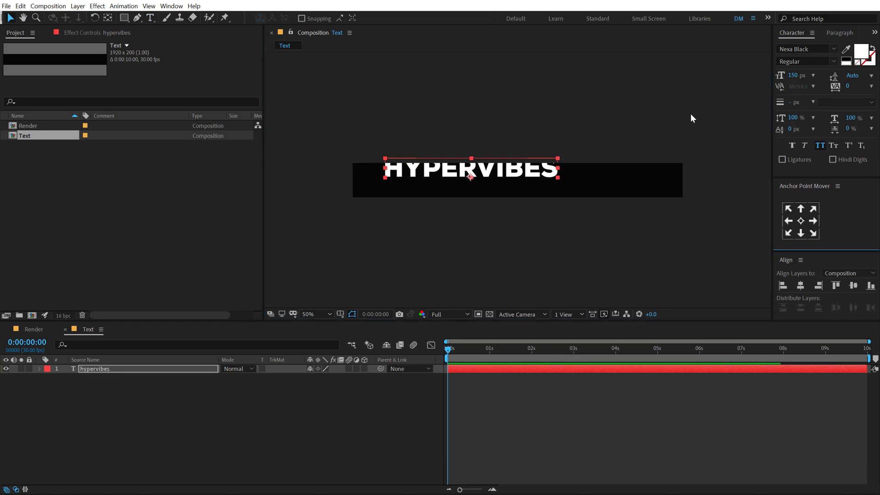
mouse_move(813, 179)
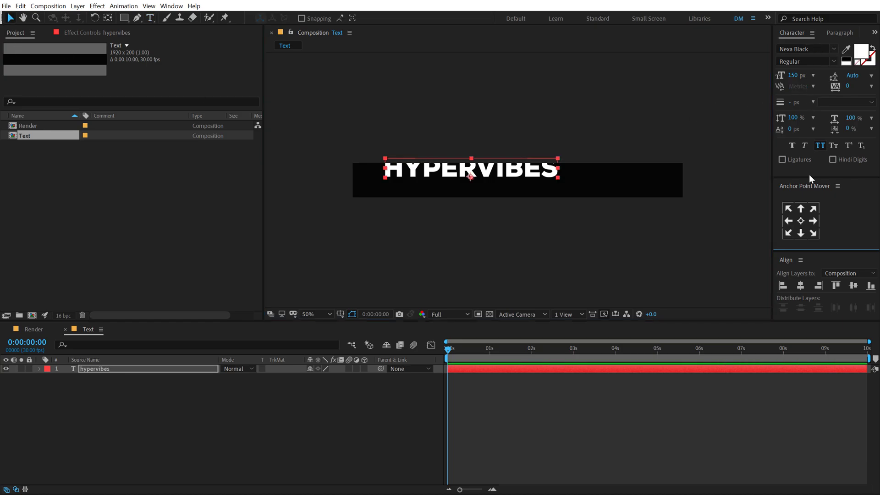
Centre the text horizontally and vertically and set the paragraph to centre alignment
click(854, 286)
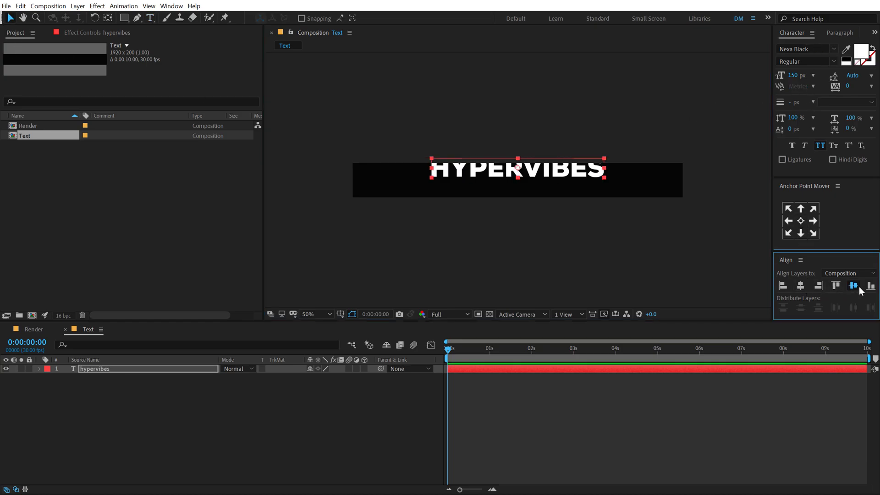
click(854, 285)
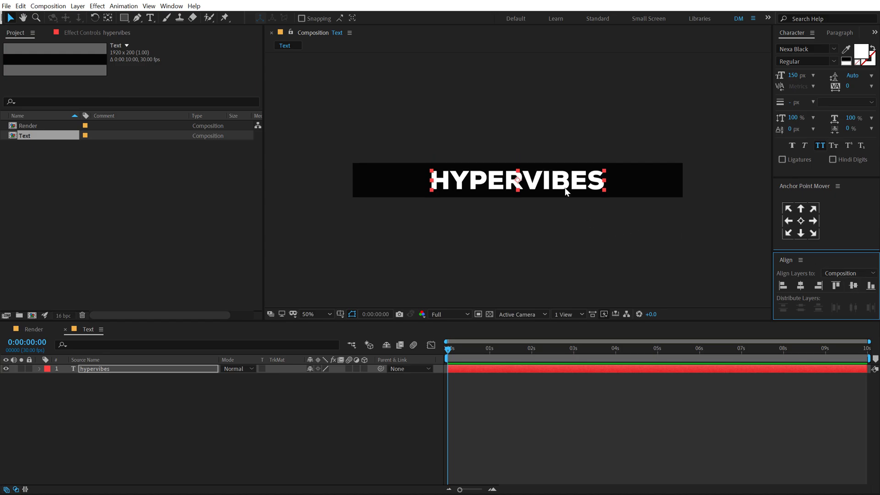
click(838, 33)
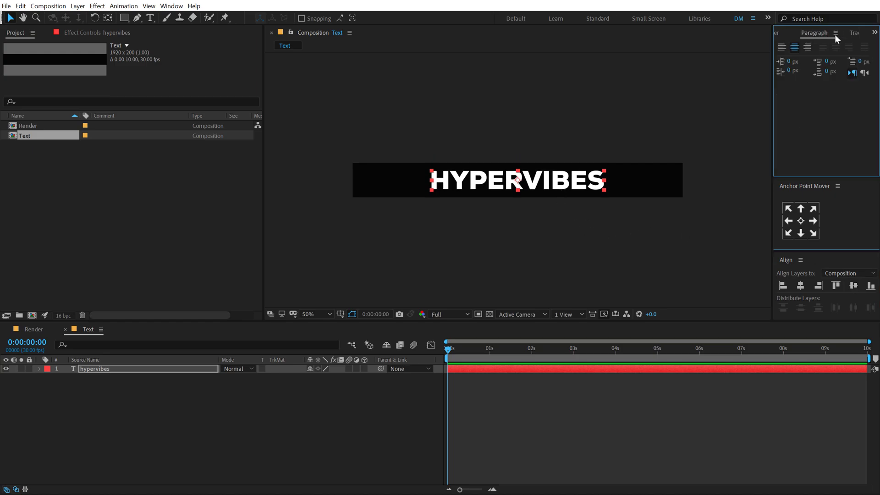
click(793, 47)
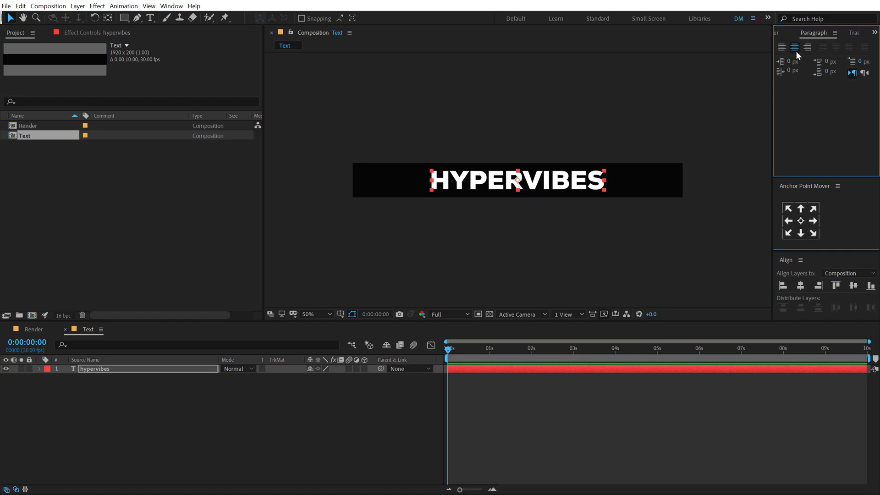
mouse_move(784, 36)
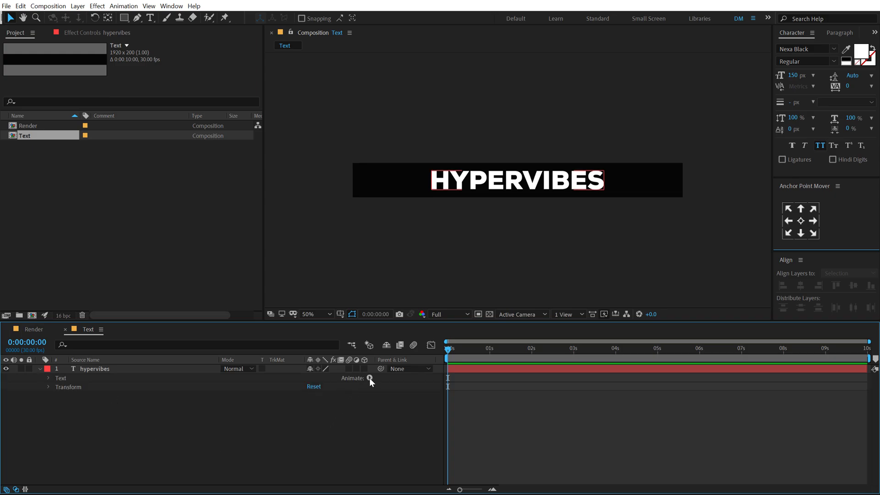
Add an opacity animator with Randomize Order enabled and preview the random letter reveal
click(370, 377)
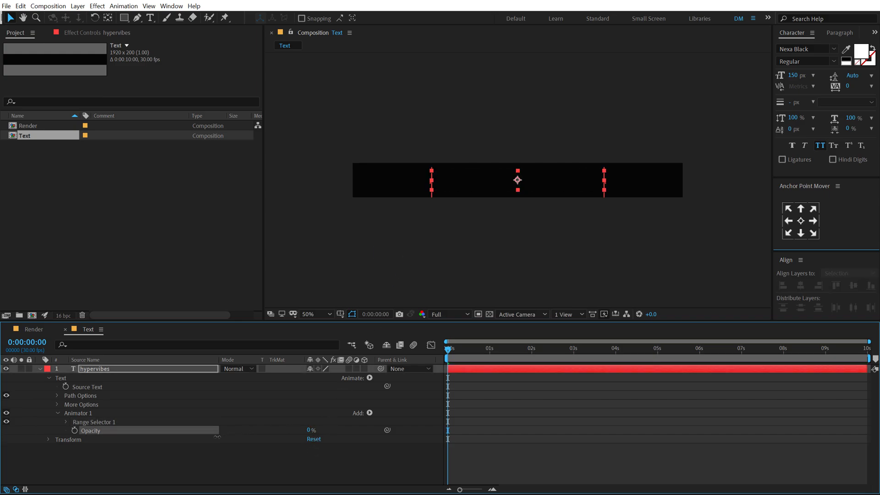
click(57, 422)
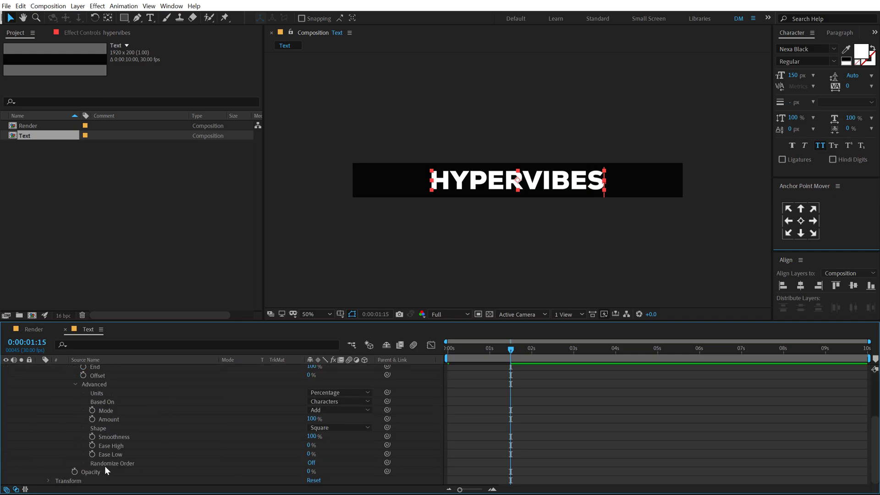
click(311, 462)
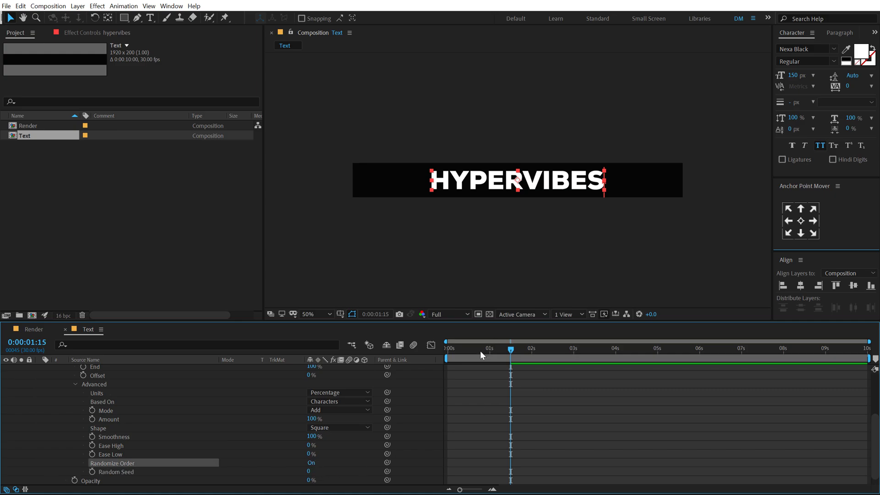
drag(511, 349, 497, 349)
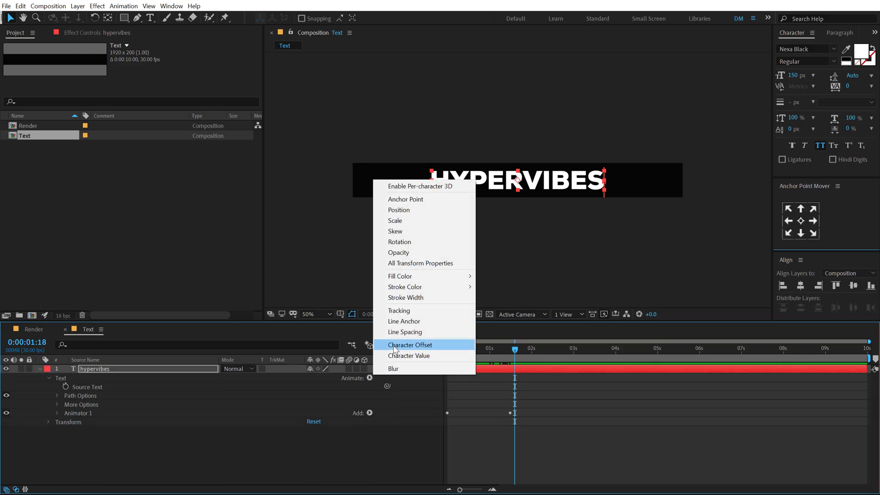
mouse_move(399, 209)
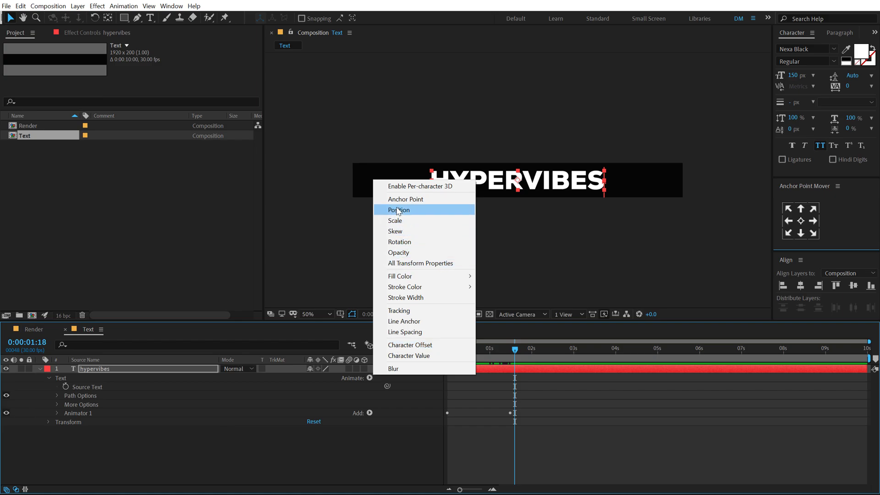
mouse_move(413, 309)
text(-6)
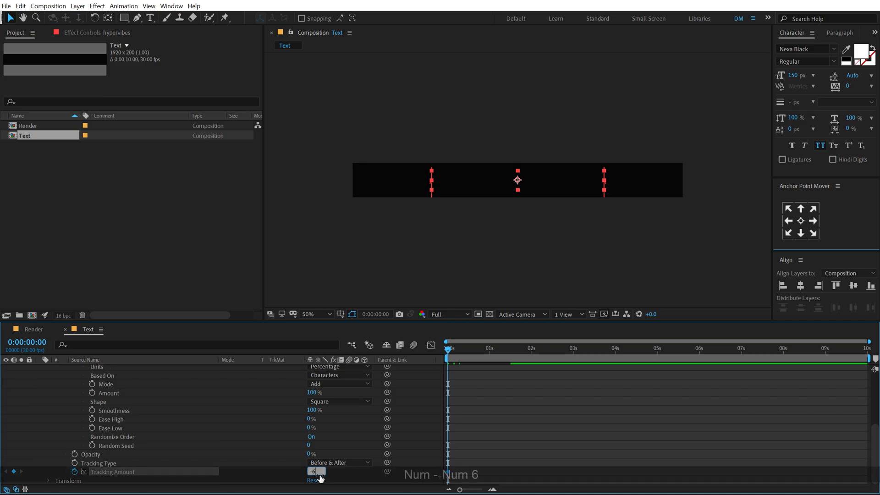
Confirm the negative Tracking Amount on the text animator
key(Enter)
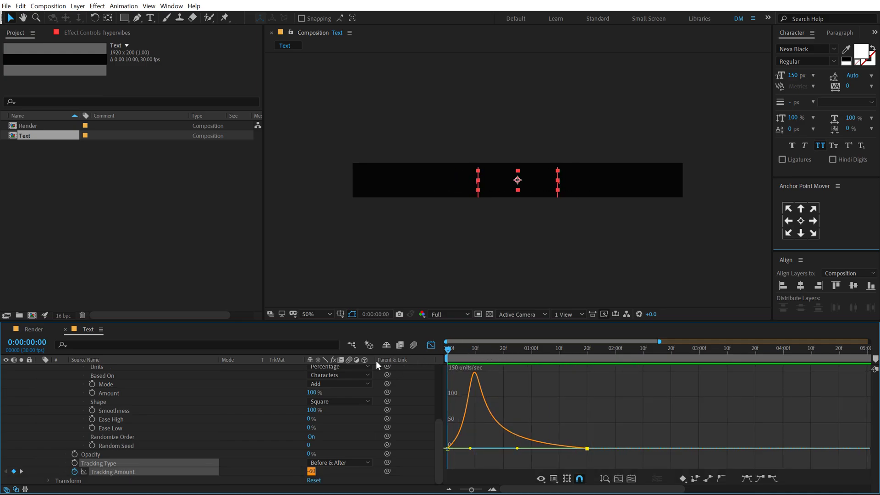
Switch the timeline from the graph editor back to the keyframe layer-bar view
click(521, 348)
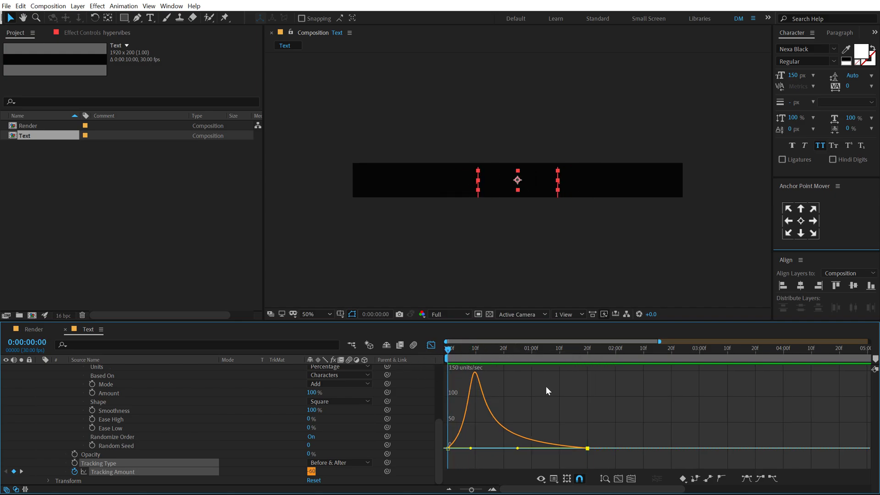
mouse_move(541, 396)
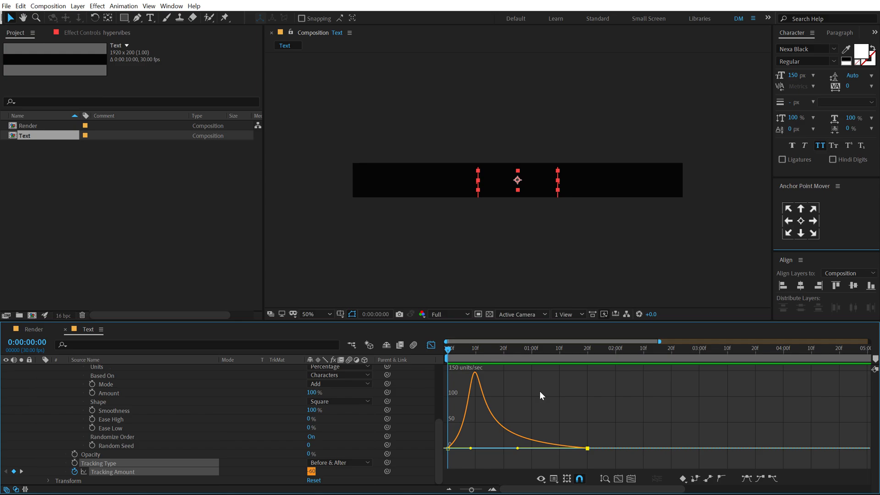
click(431, 346)
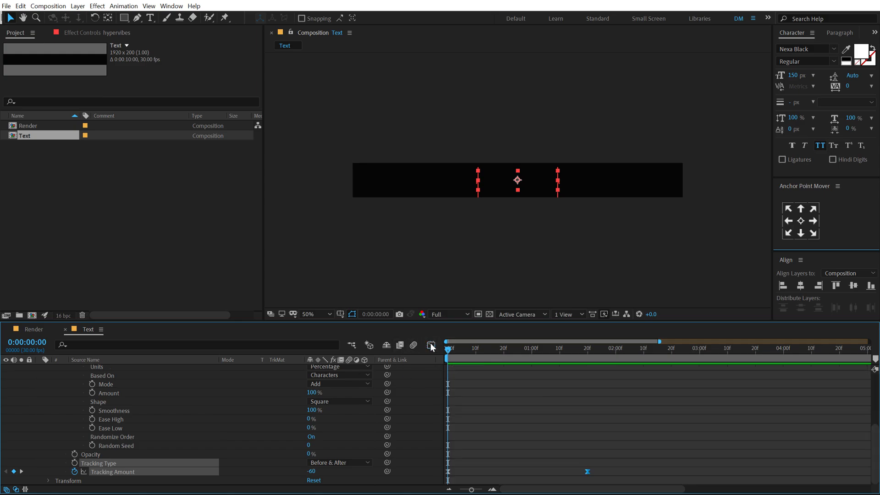
mouse_move(145, 390)
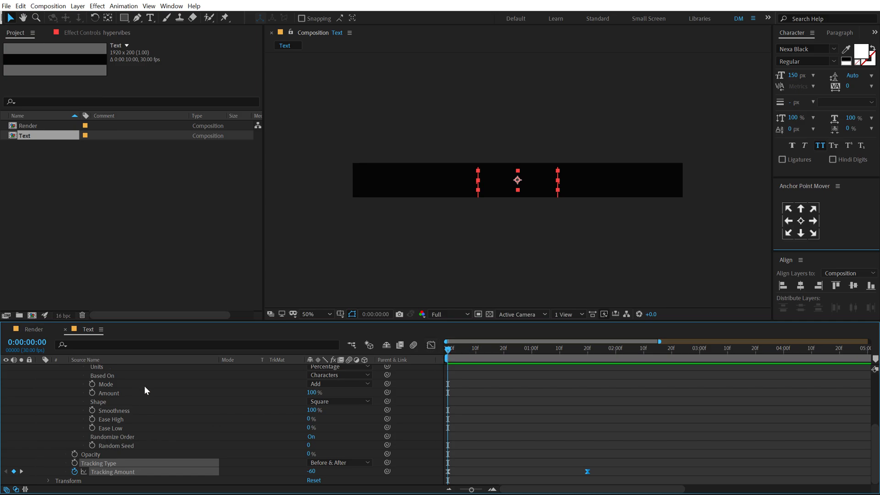
mouse_move(133, 387)
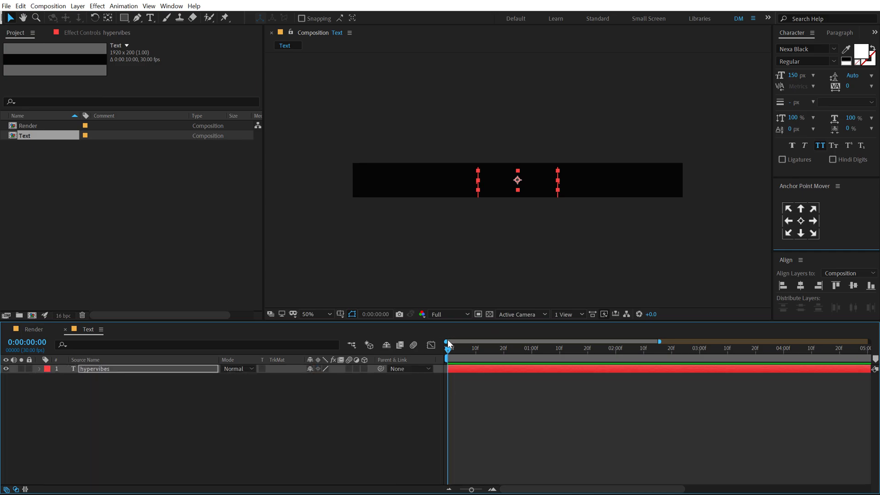
Scrub to preview the text animation, then select the Render and Text compositions in the Project panel
click(640, 341)
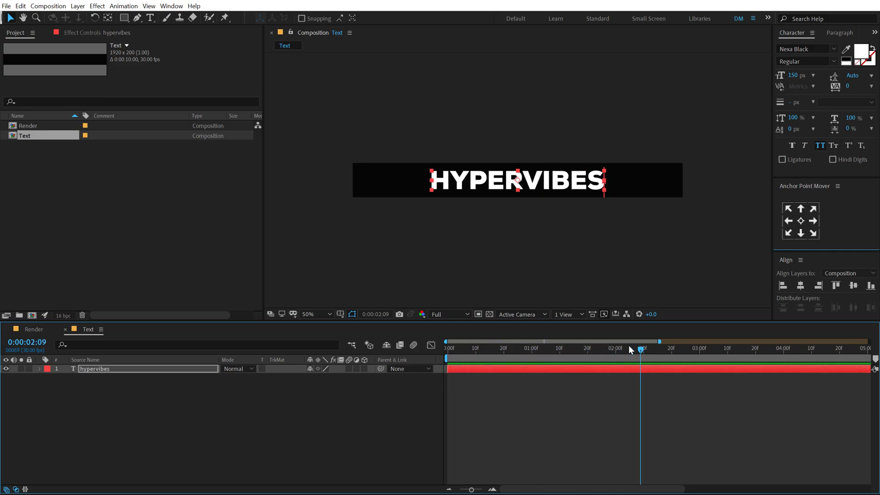
click(34, 125)
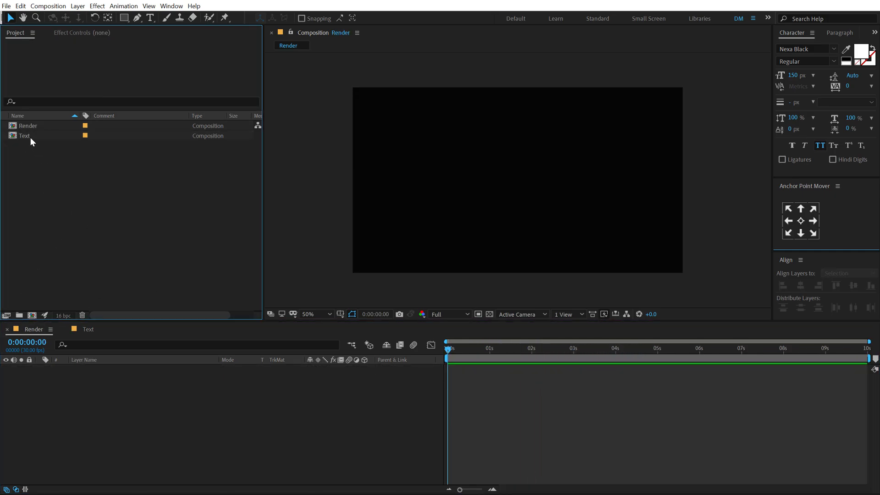
click(24, 136)
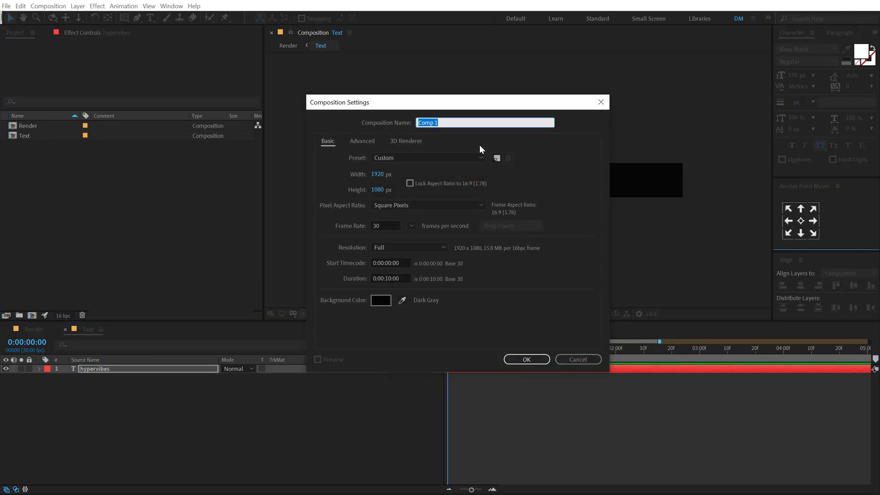
Name the composition Glitch Map, widen it to 5000 px and confirm
key(shift)
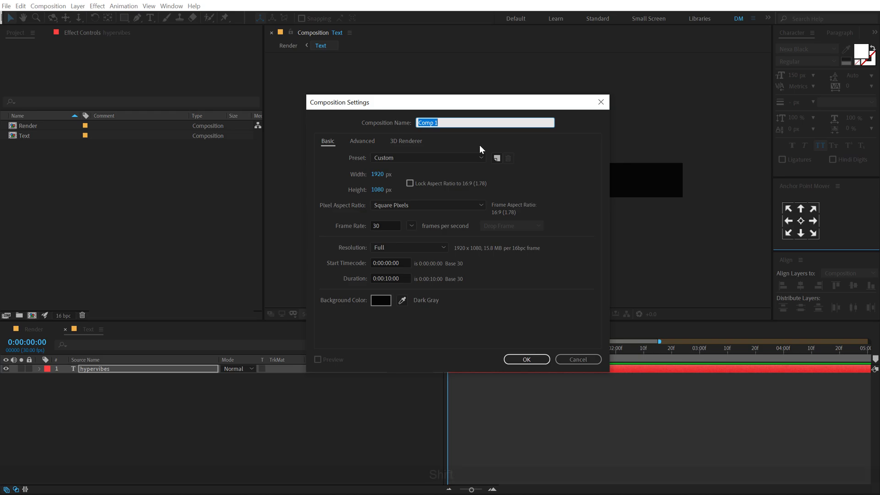
text(GLitch)
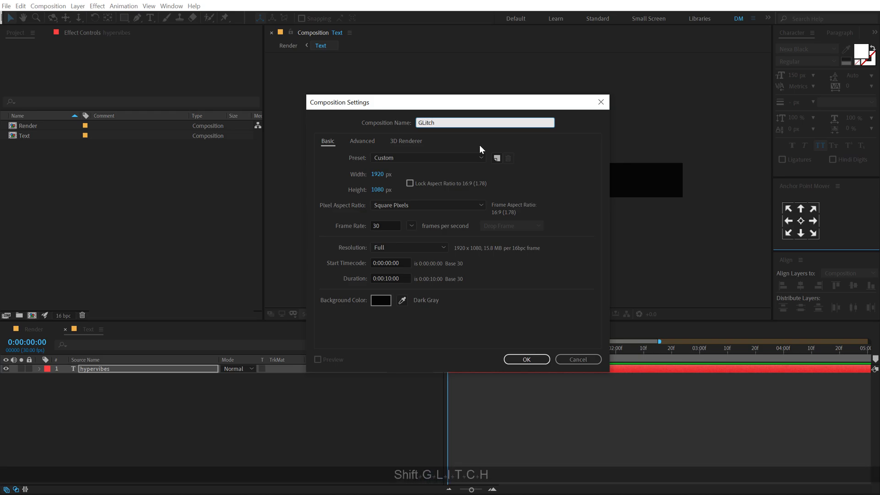
key(backspace)
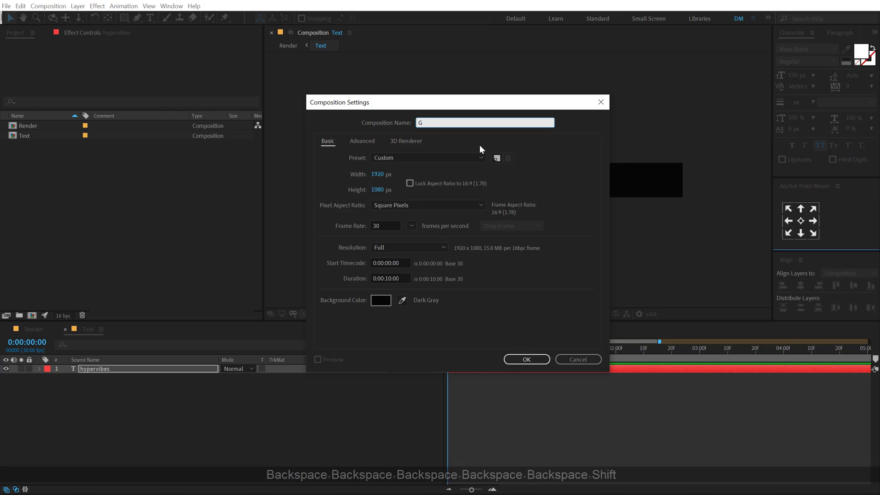
key(backspace)
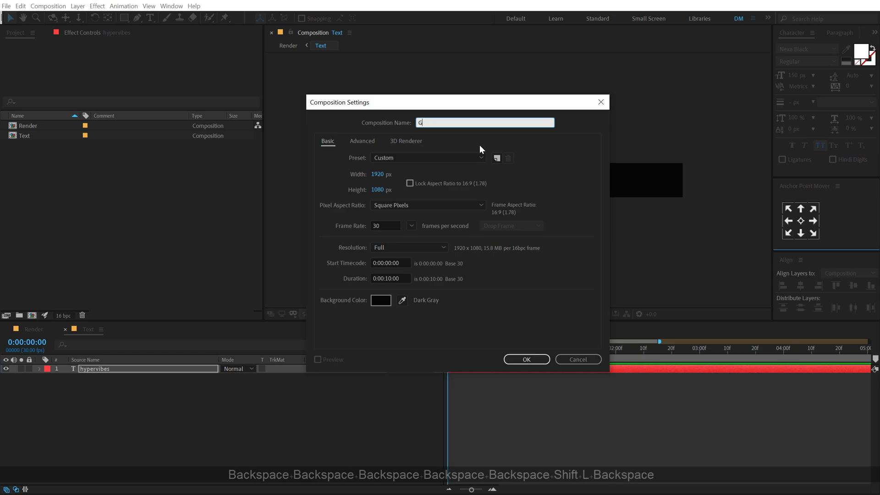
text(litch Map)
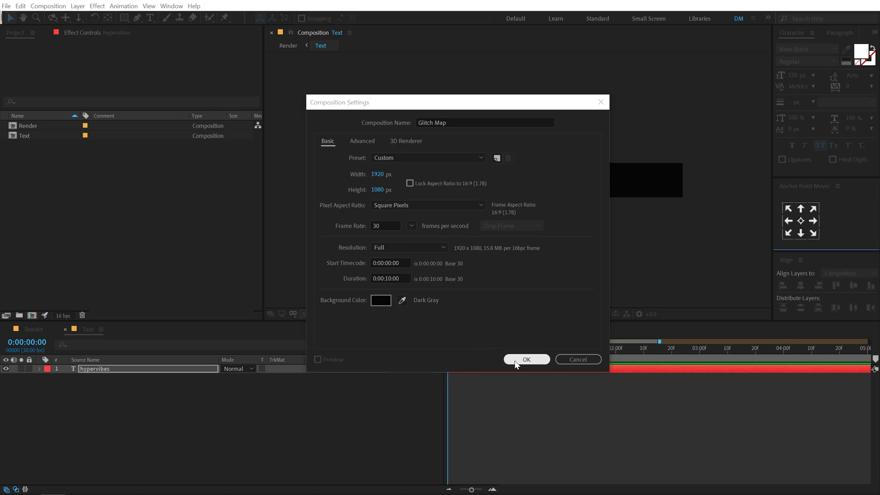
mouse_move(369, 194)
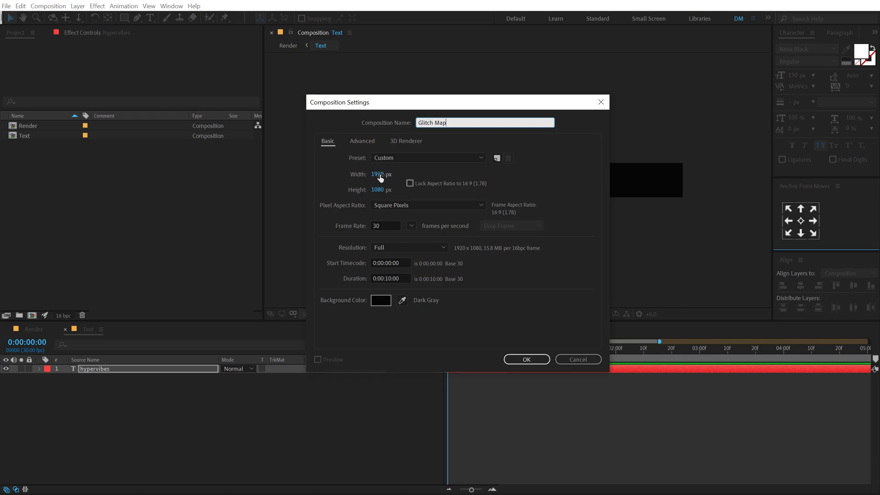
text(5000)
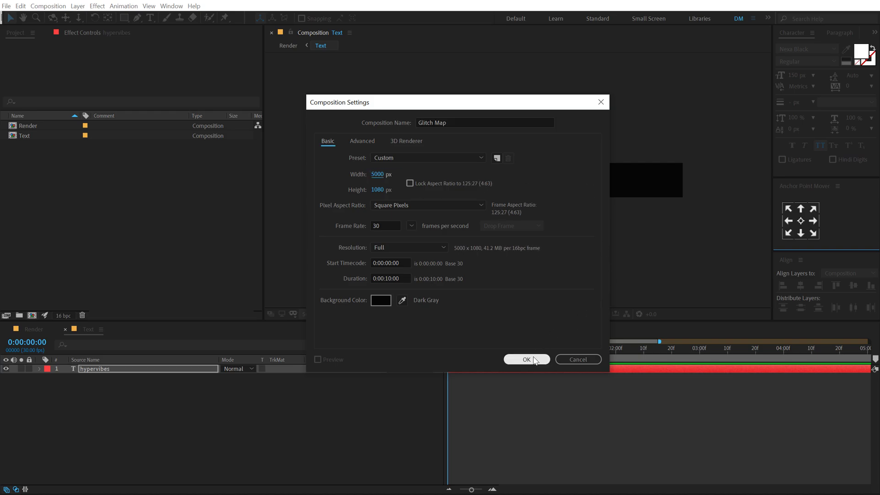
click(525, 359)
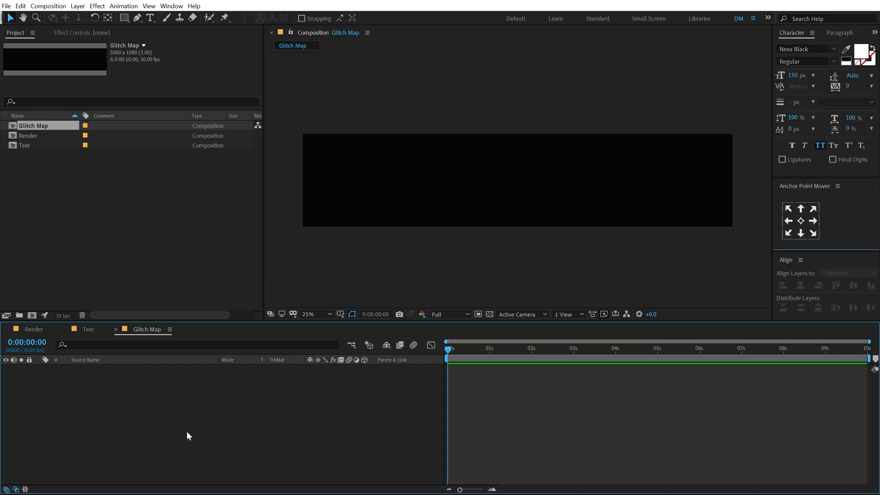
mouse_move(185, 431)
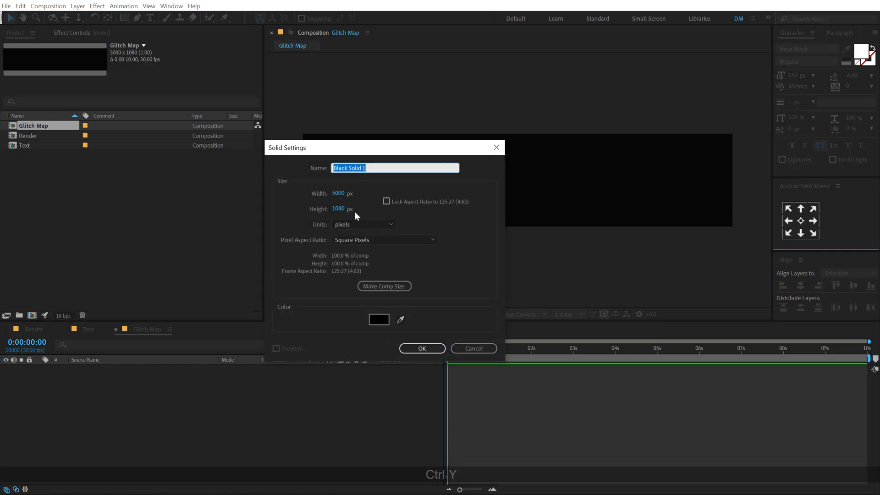
Create a solid named Noise and apply the Fractal Noise effect to it
text(Noise)
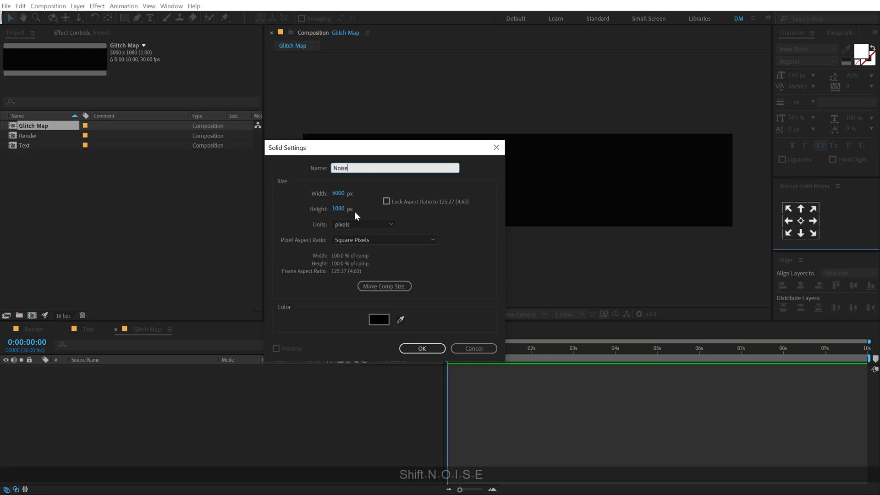
click(422, 348)
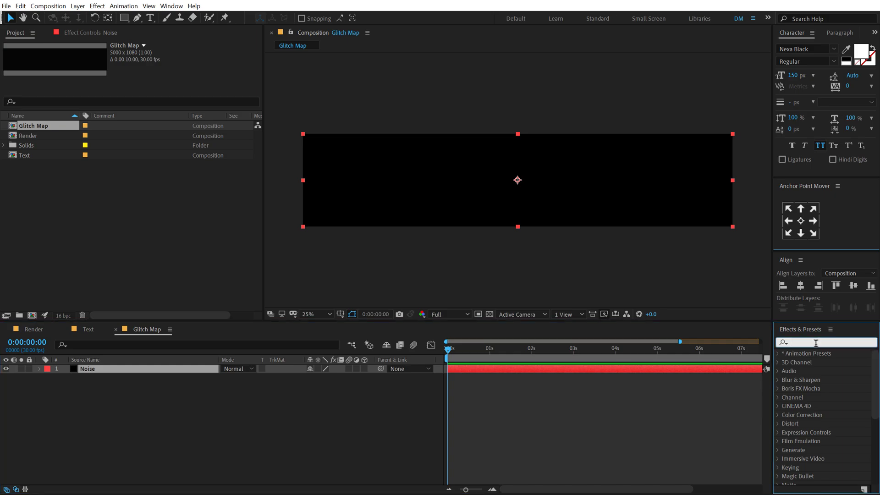
text(fra)
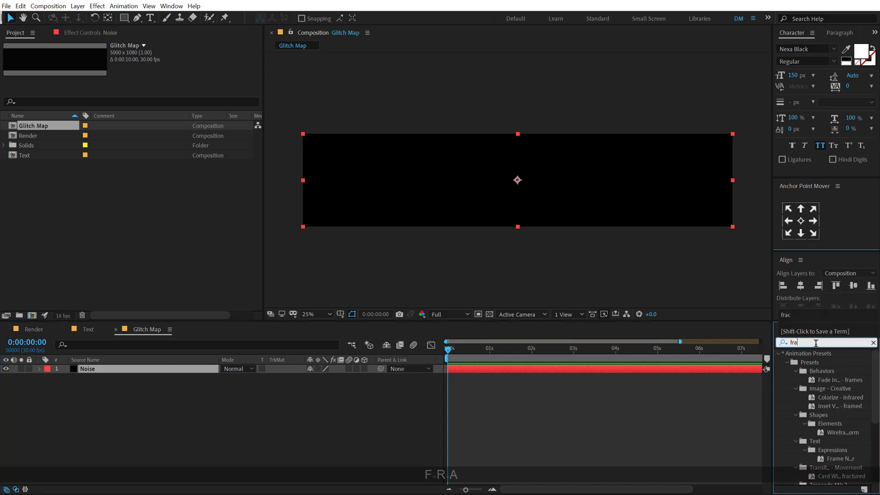
double_click(825, 431)
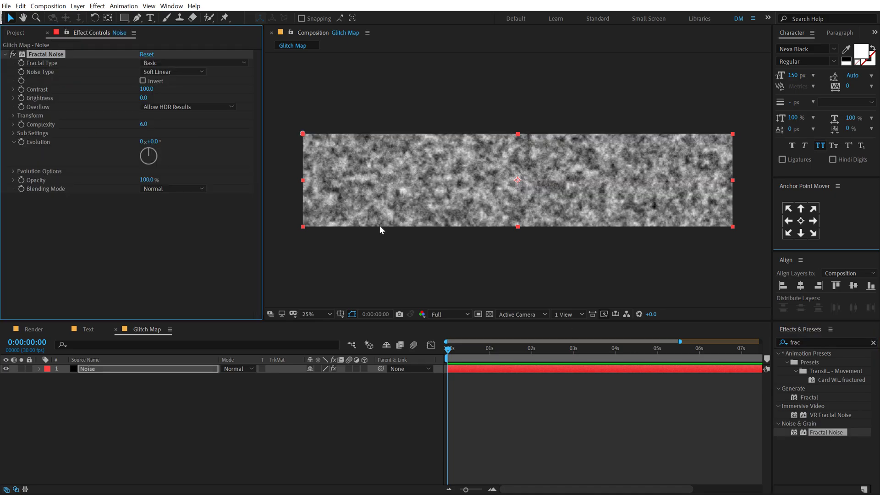
mouse_move(166, 105)
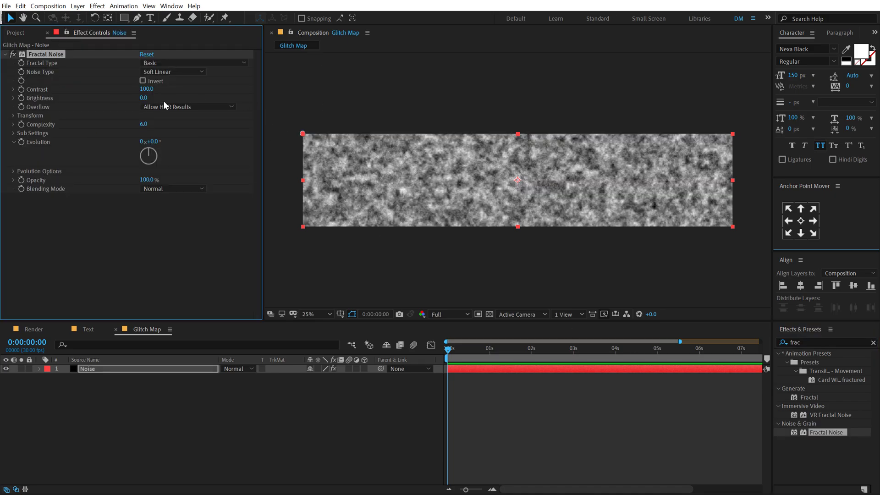
Set Fractal Noise to Block type with contrast 400 and brightness -40
click(173, 72)
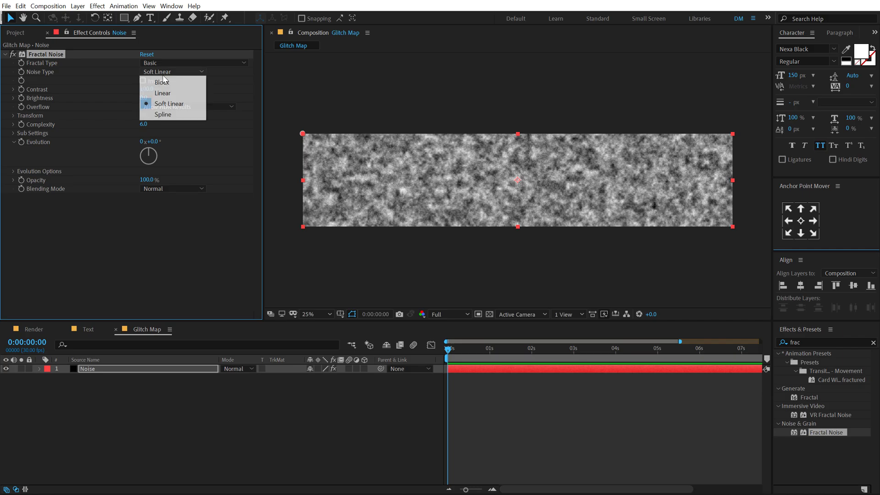
click(161, 82)
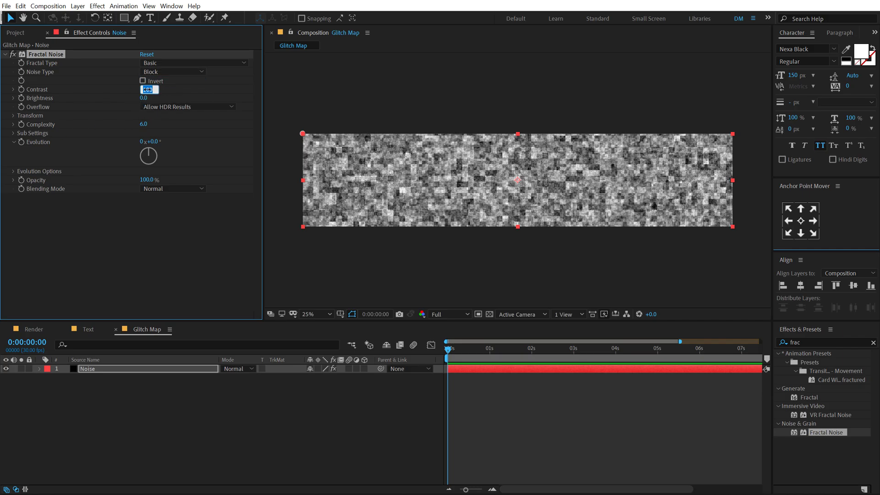
text(400.0)
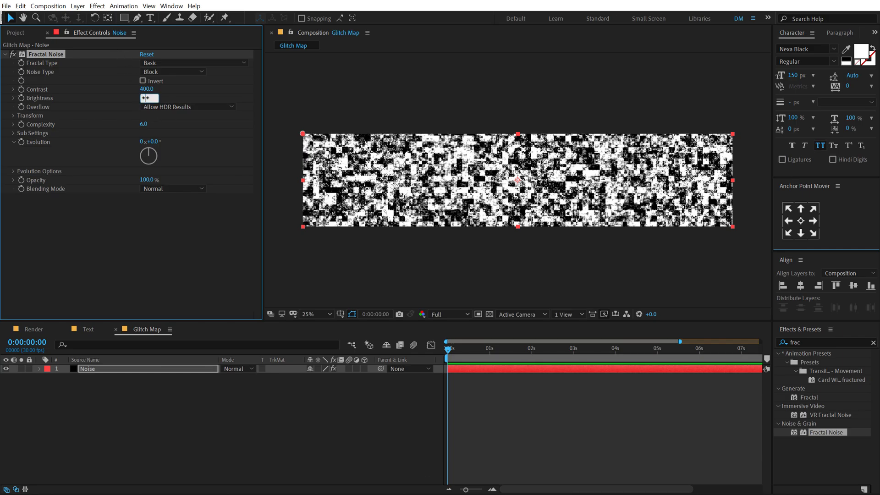
text(-40.0)
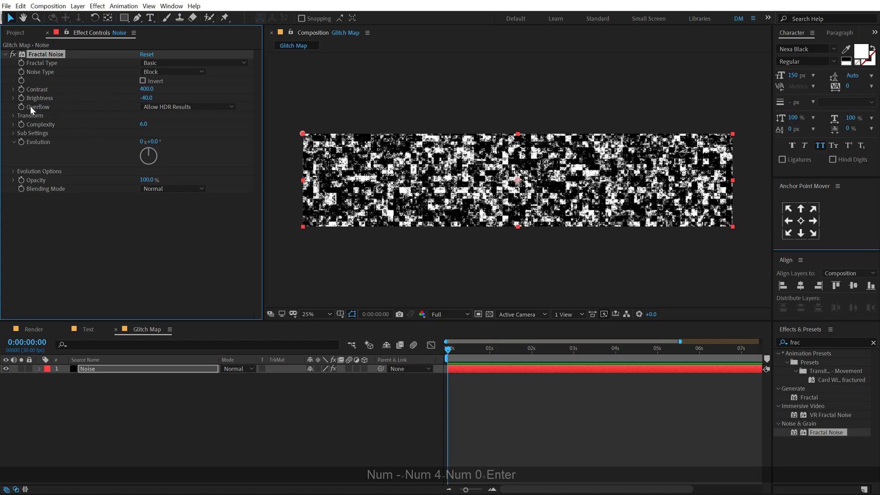
Disable uniform scaling, set scale width 150 and complexity 3
click(14, 115)
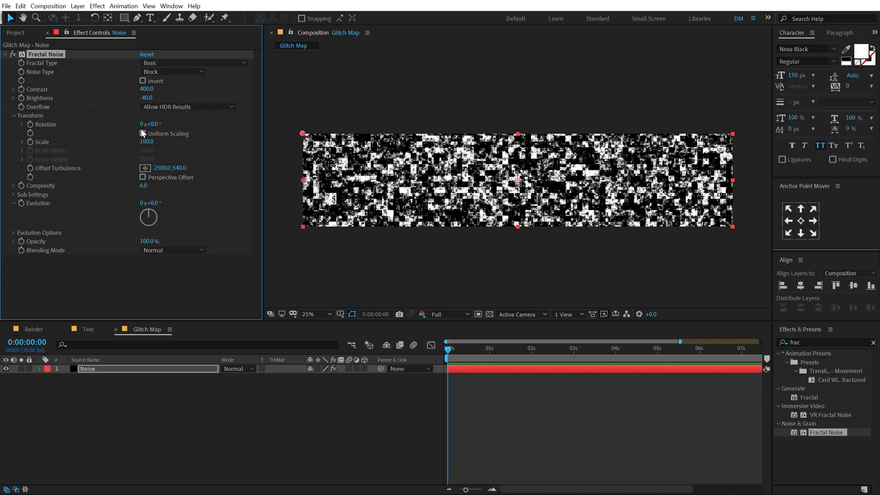
click(143, 134)
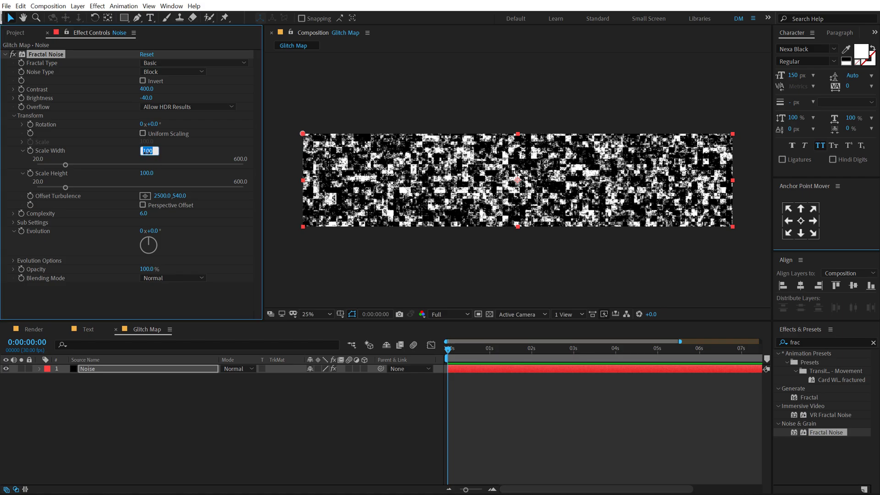
text(150.)
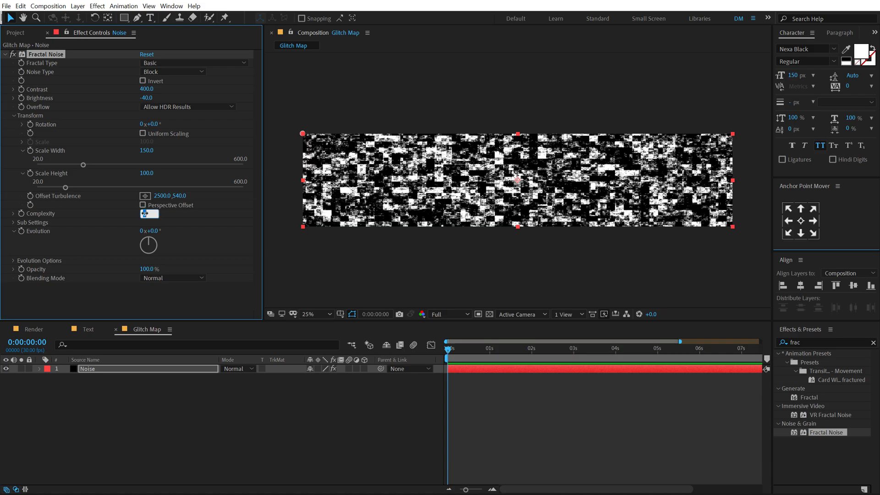
text(3.0)
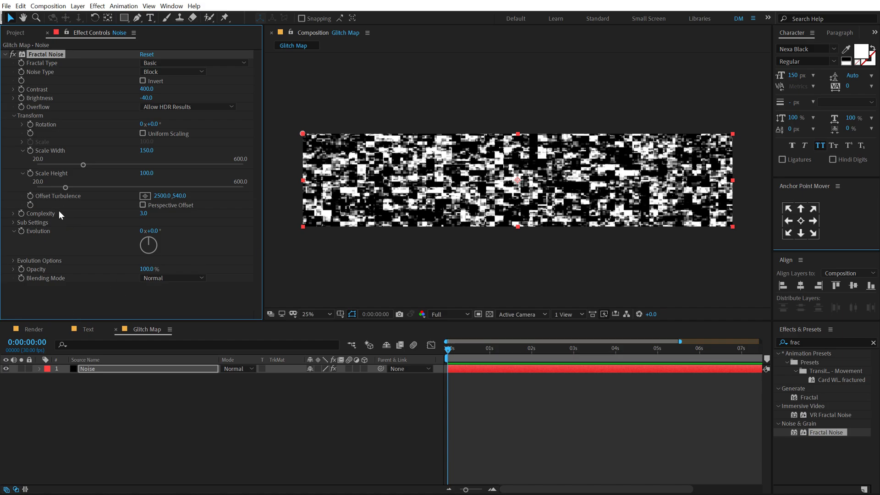
mouse_move(12, 266)
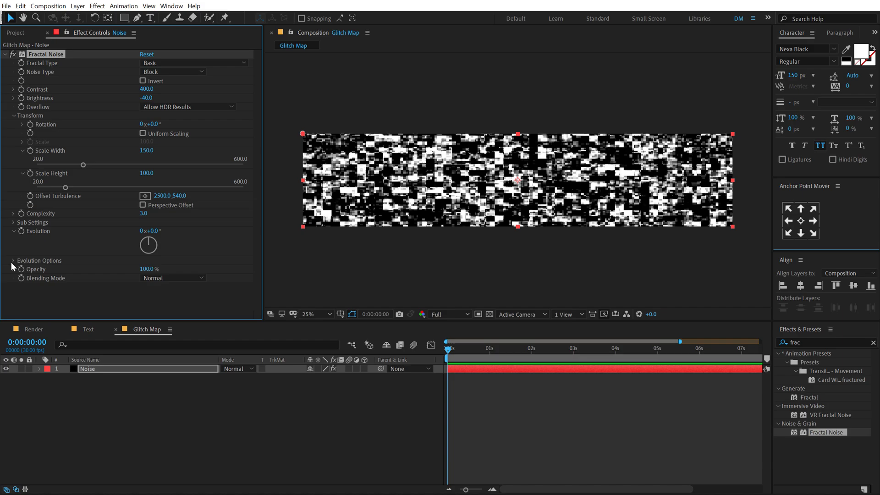
Drive Fractal Noise's Random Seed with an expression under Evolution Options, then collapse the layer
click(12, 260)
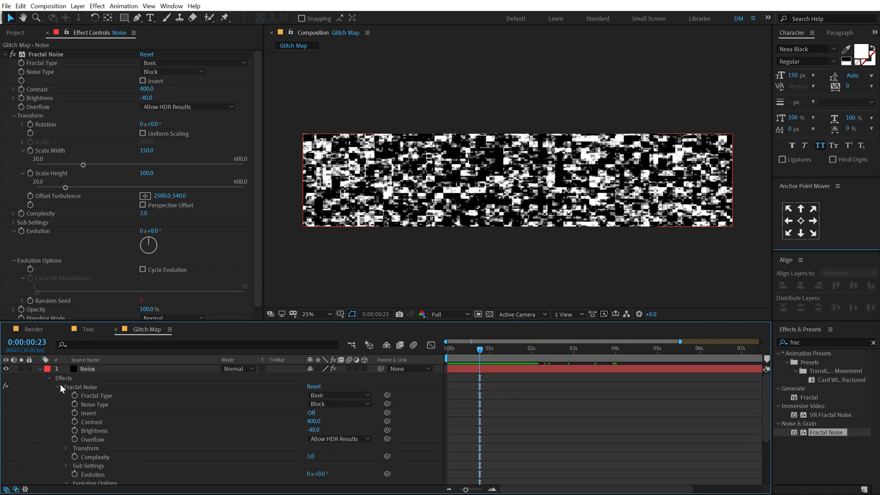
click(62, 389)
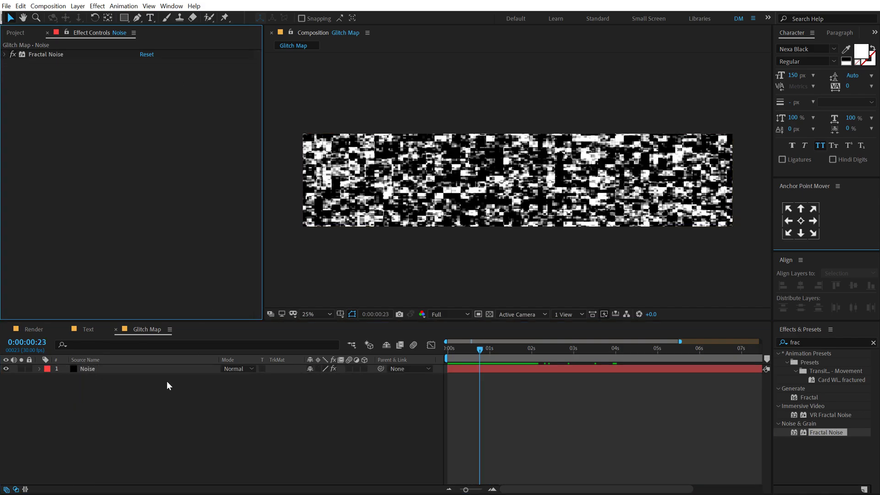
Find Wave Warp in Effects & Presets and apply it to the Noise layer
click(88, 368)
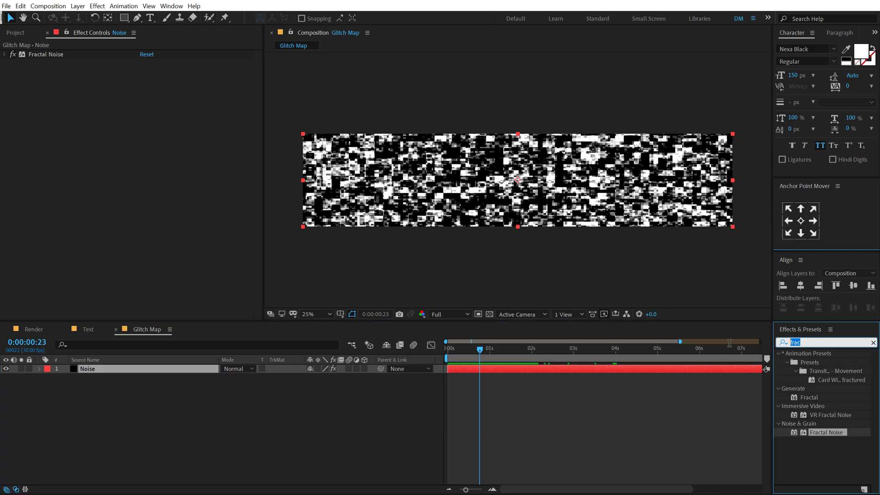
text(wave)
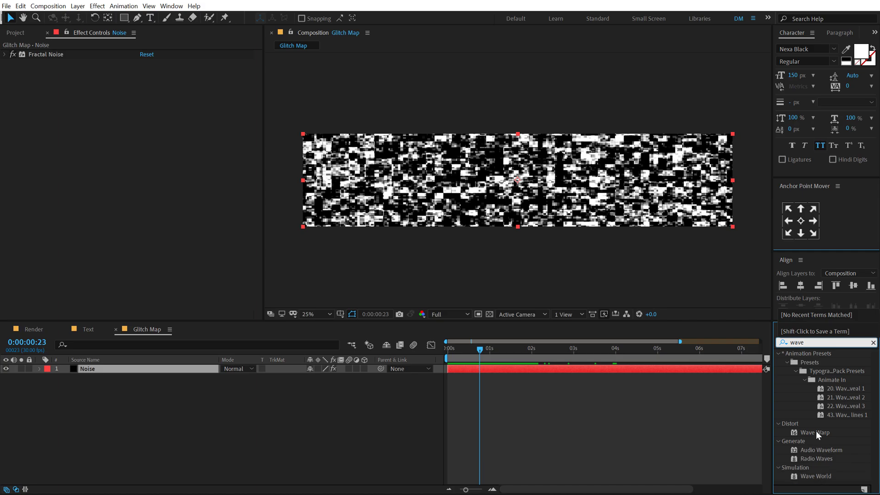
double_click(816, 431)
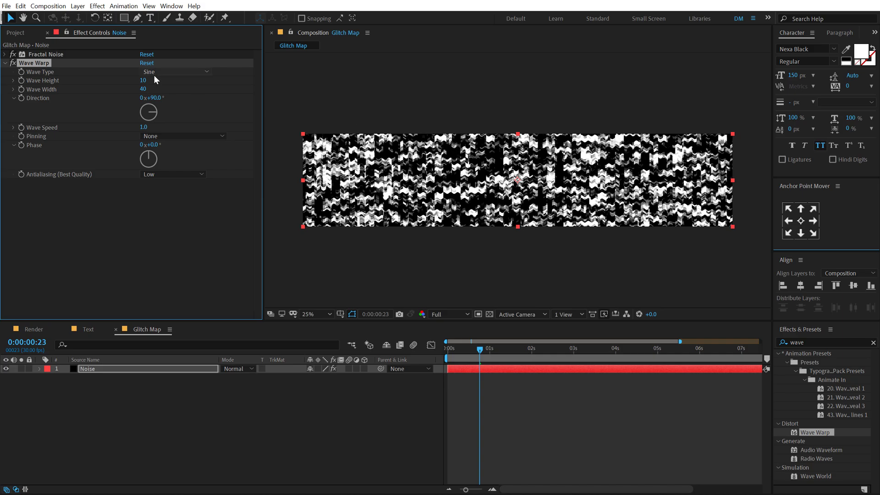
Set Wave Warp to Noise type, height 15, width 80, direction 0° and preview the result
click(174, 71)
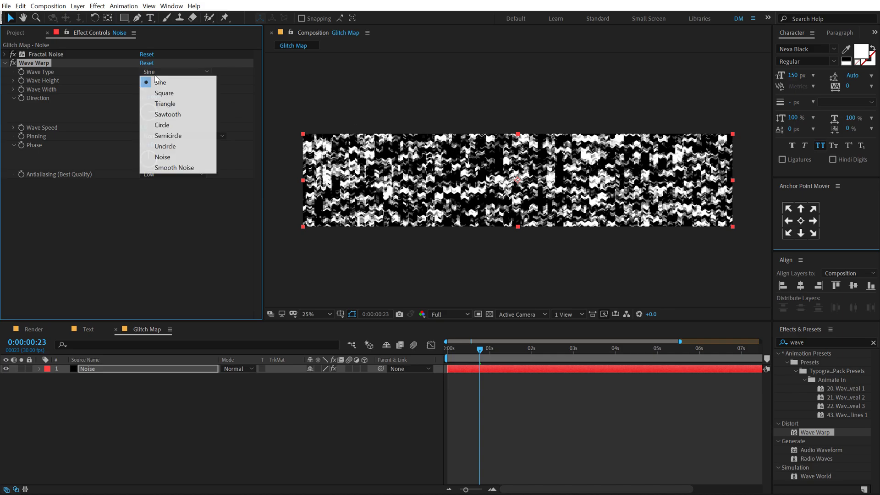
click(162, 157)
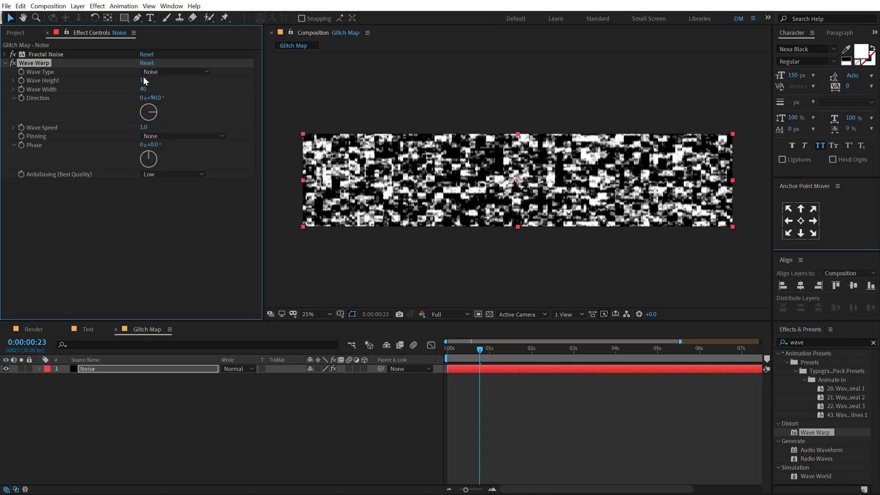
text(15)
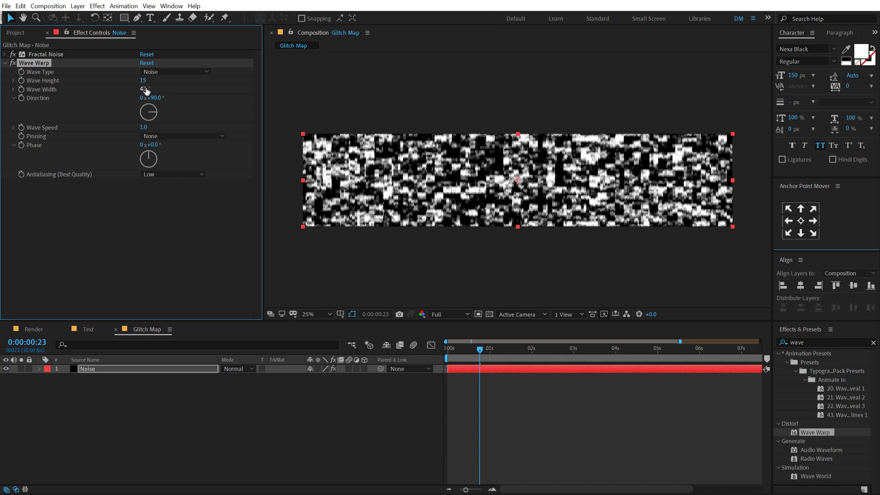
text(80)
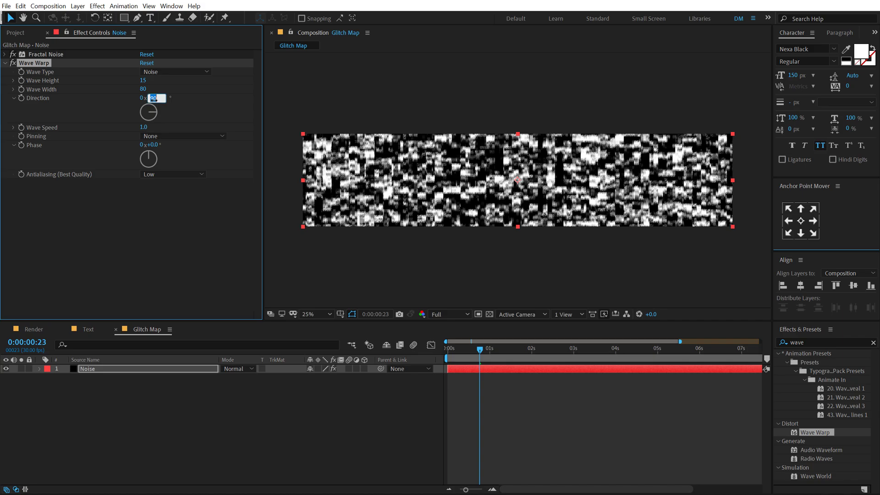
key(enter)
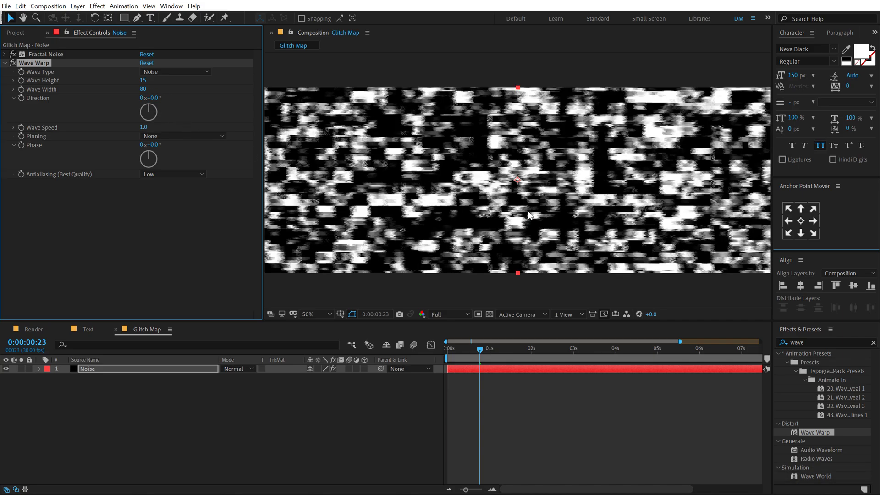
mouse_move(452, 206)
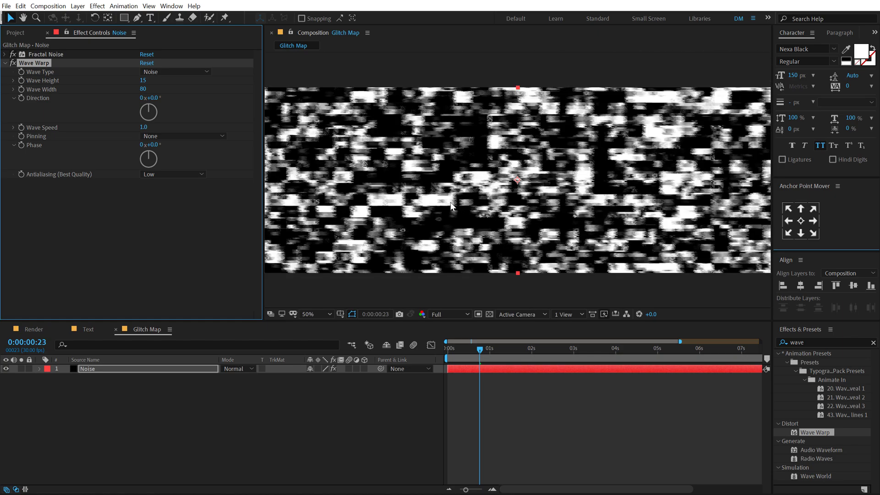
click(446, 314)
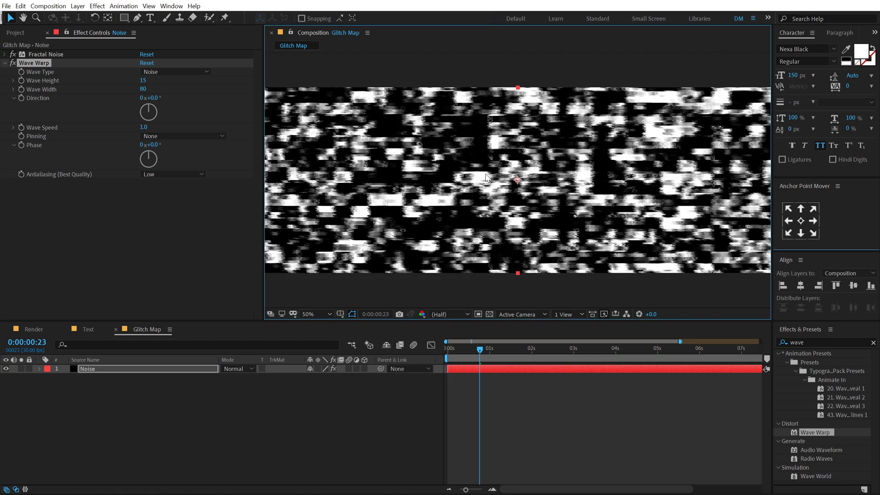
click(531, 349)
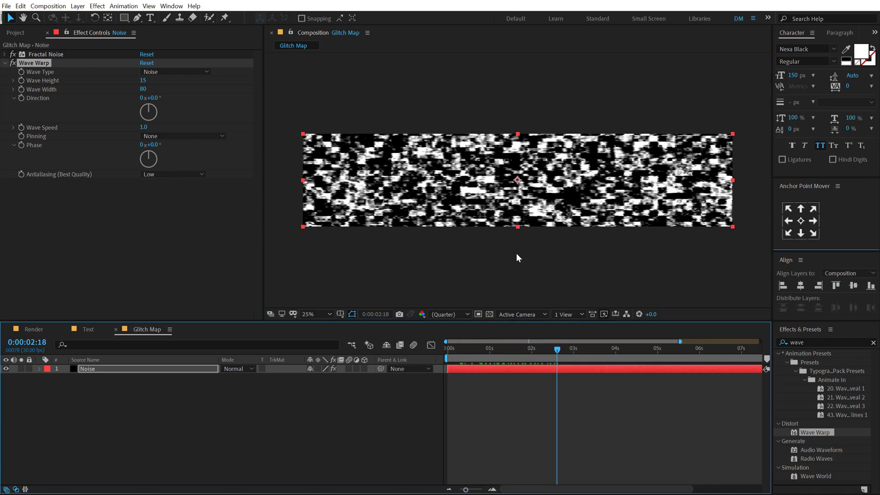
Draw a white rectangle shape layer across the lower half of the HYPERVIBES title in Render
click(316, 315)
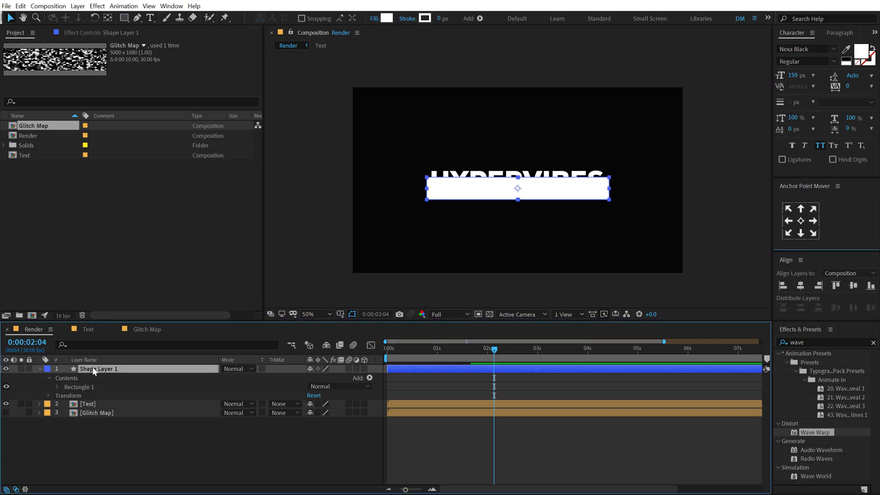
Rename the rectangle shape layer to G_Element
text(G)
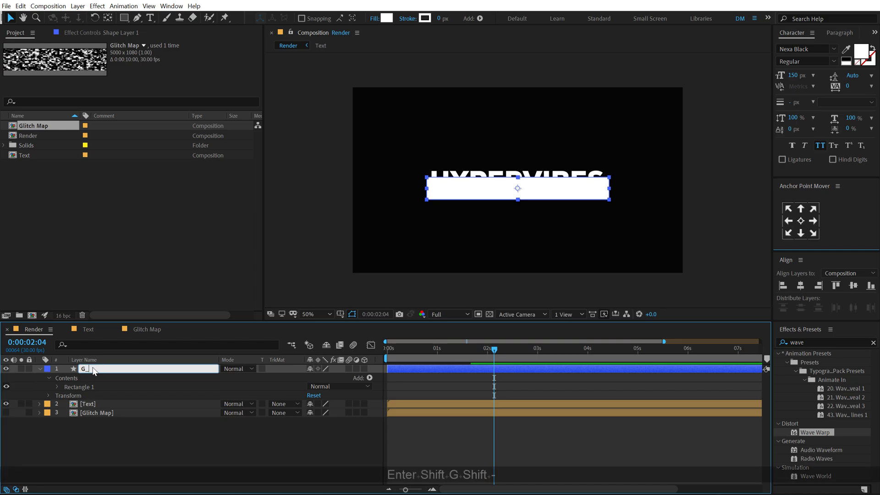
text(_Element)
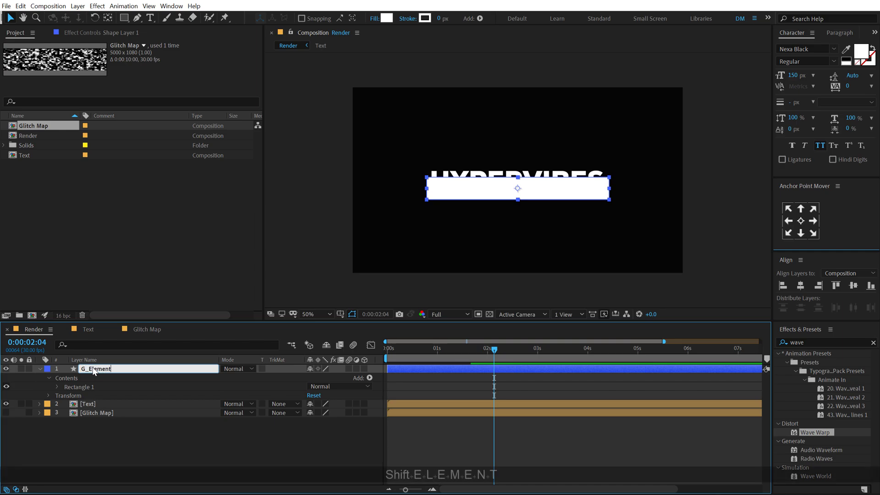
key(Enter)
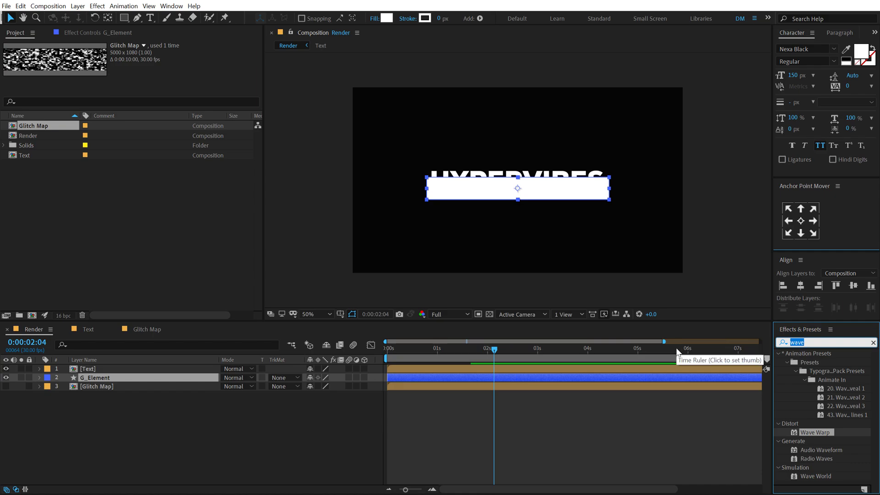
Apply CC Ball Action to G_Element and edit the ball size to turn it into a dot grid
text(cc b)
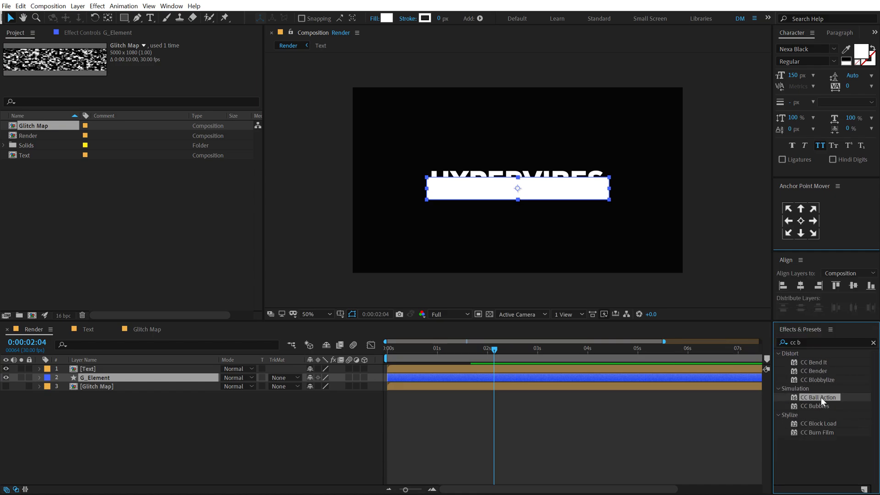
double_click(817, 397)
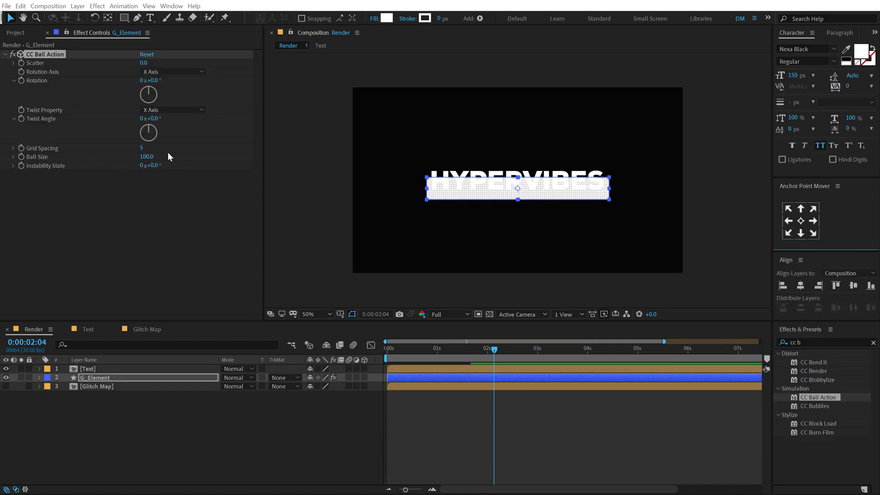
click(148, 157)
text(40)
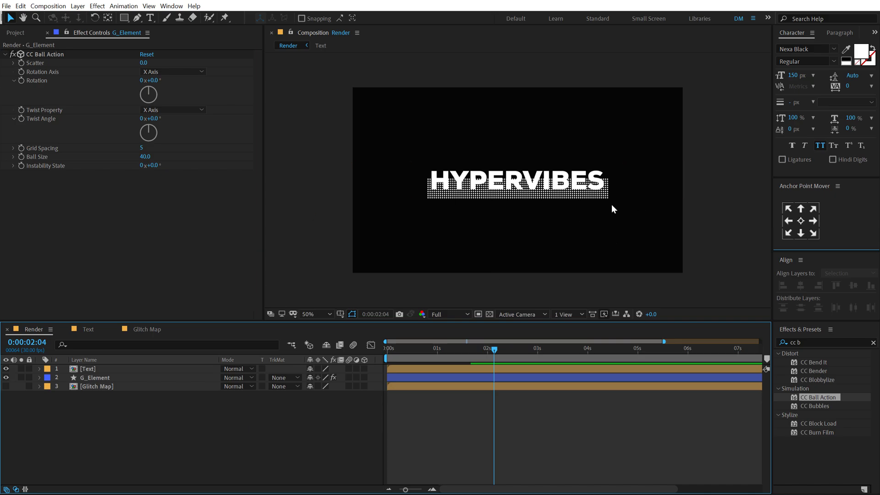
mouse_move(456, 342)
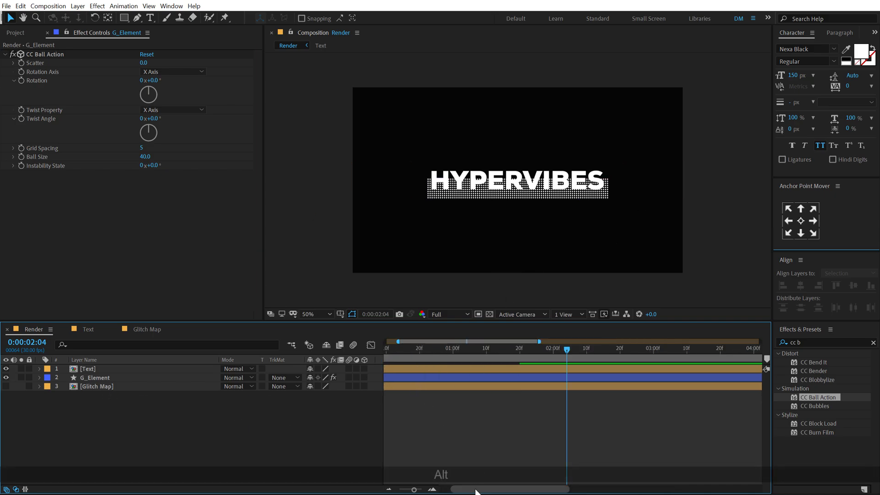
mouse_move(446, 358)
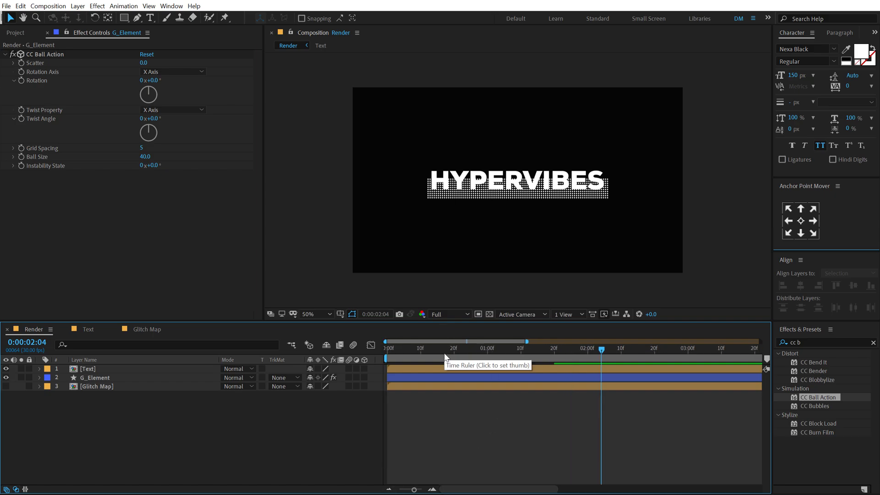
Trim G_Element to end around frame 22 and scrub the opening frames to check it
click(95, 377)
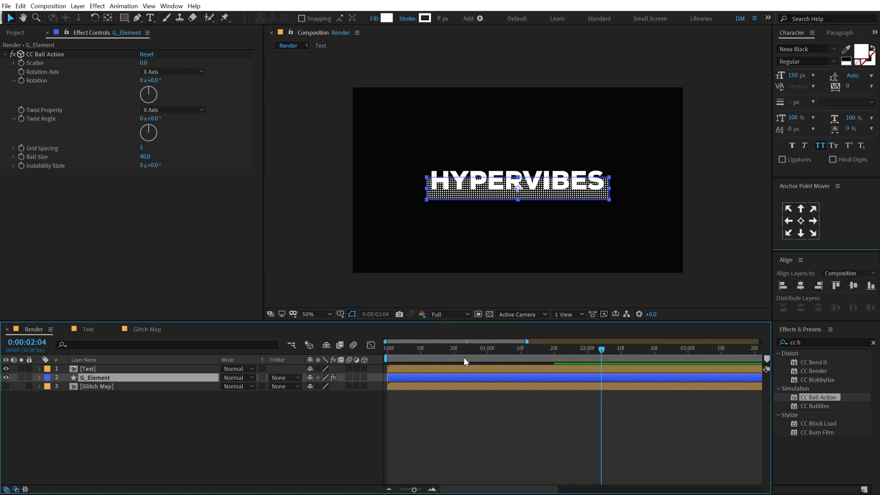
click(454, 342)
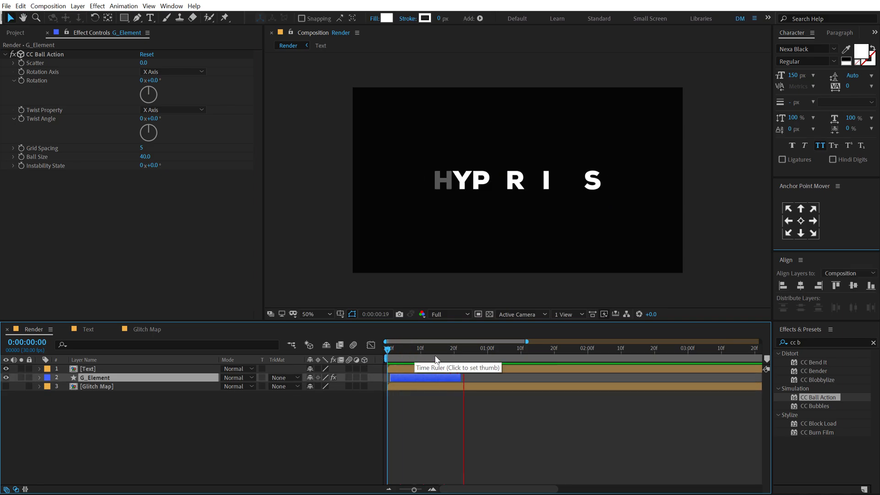
click(474, 348)
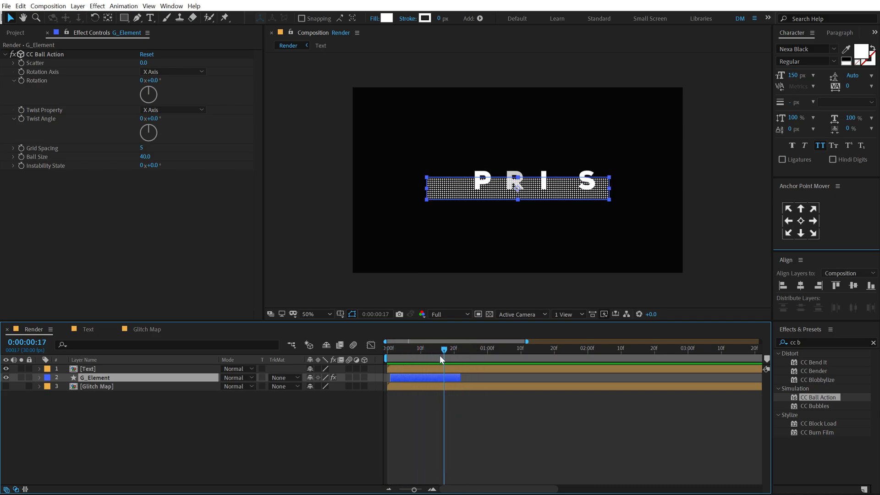
drag(444, 358, 460, 357)
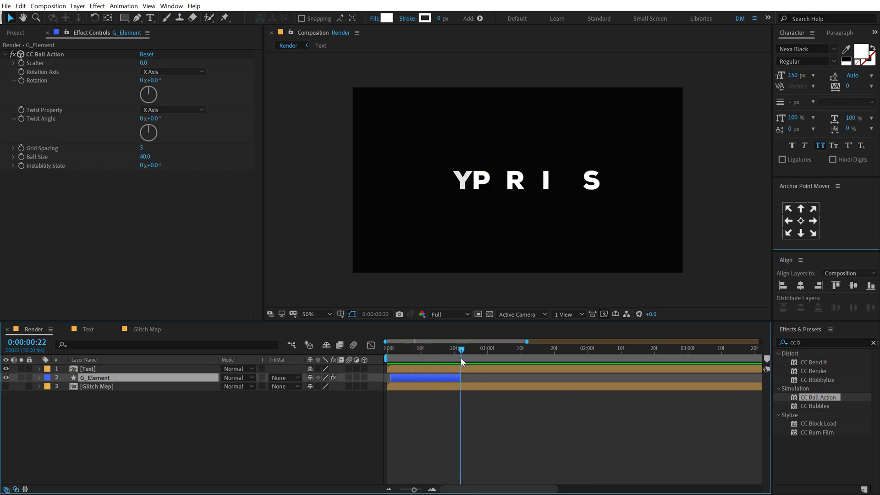
Duplicate G_Element and move the copy's rectangle above the text
key(ctrl+d)
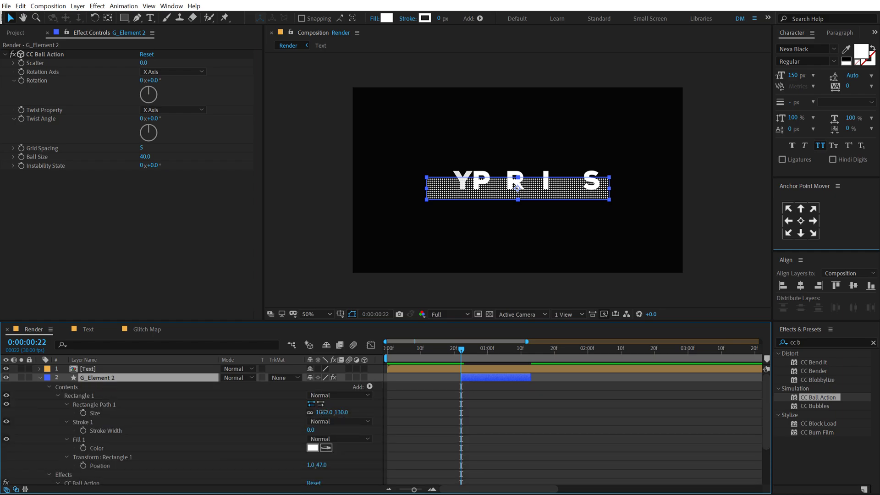
drag(331, 412, 307, 414)
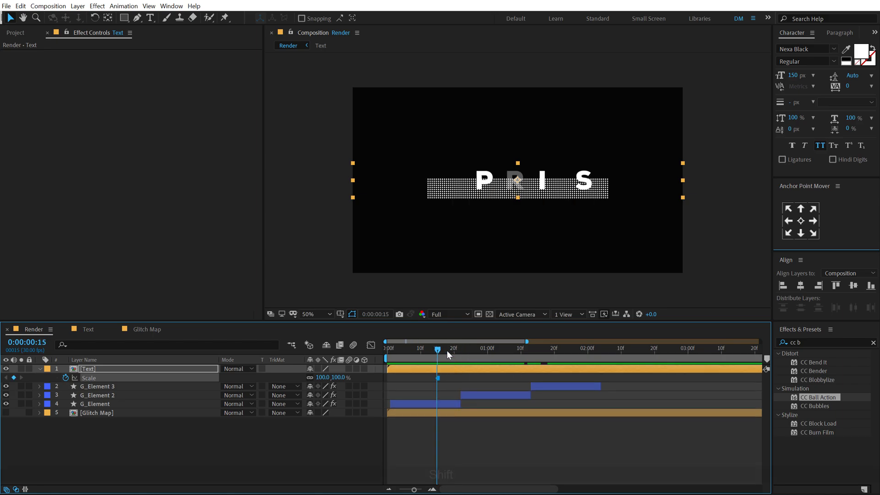
mouse_move(446, 356)
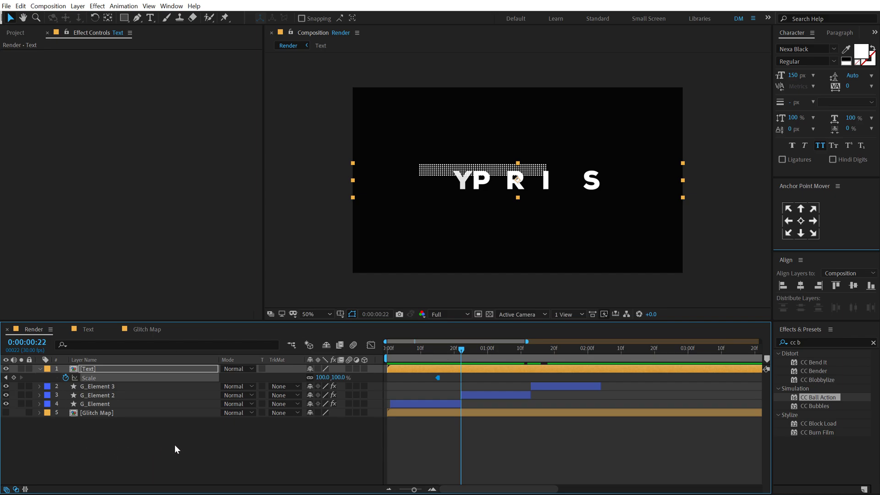
mouse_move(349, 387)
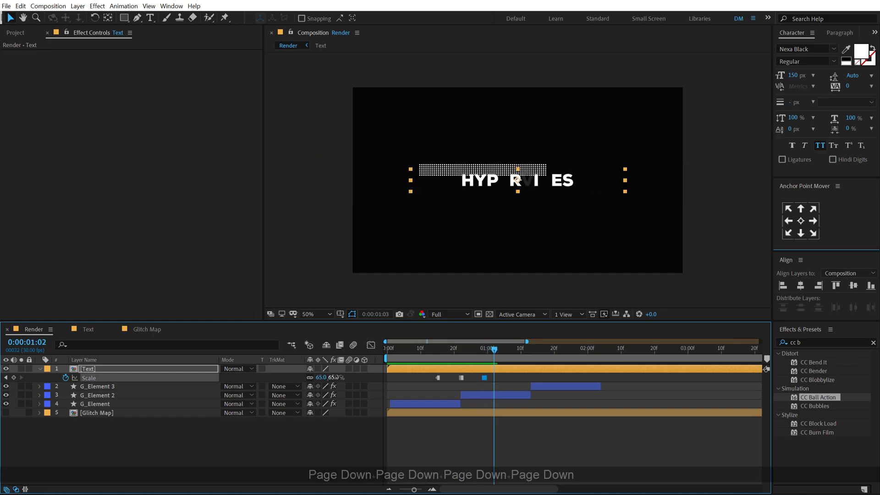
Step forward to place the Text layer's Scale keyframes, then return to frame 0
key(pagedown)
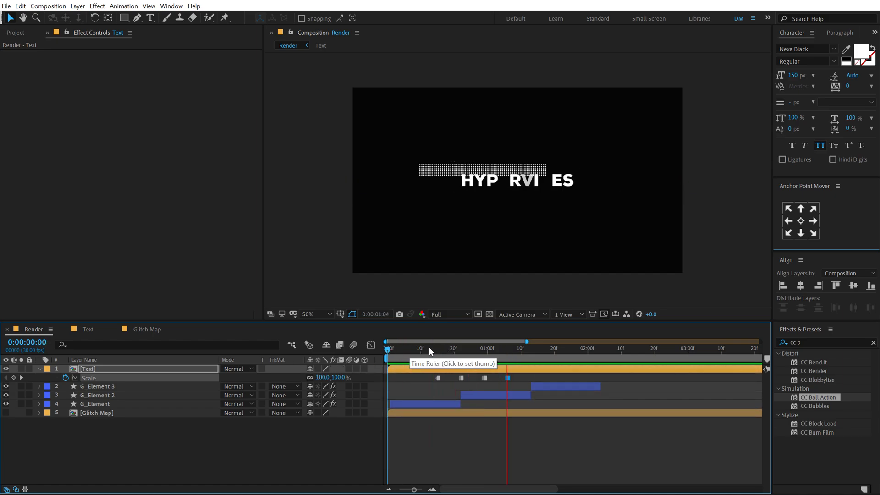
click(450, 348)
text(D)
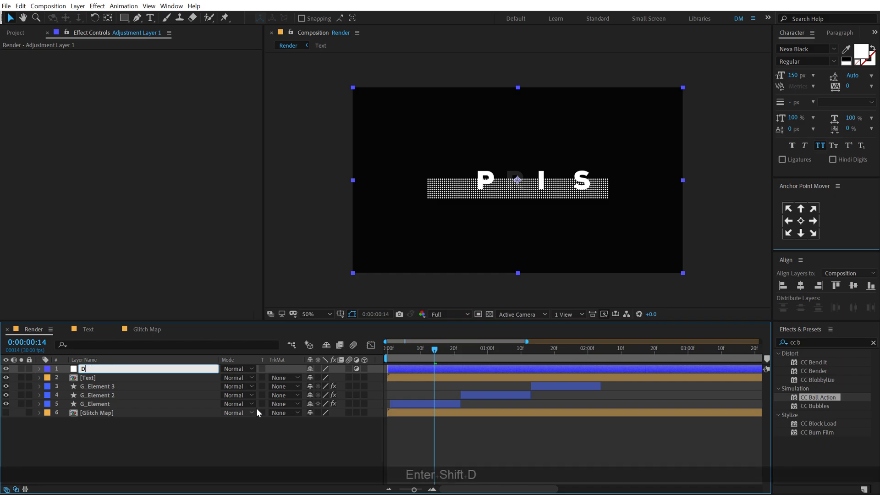
Name the adjustment layer Dis, apply Displacement Map with Luminance horizontal source and adjust the vertical amount
text(is)
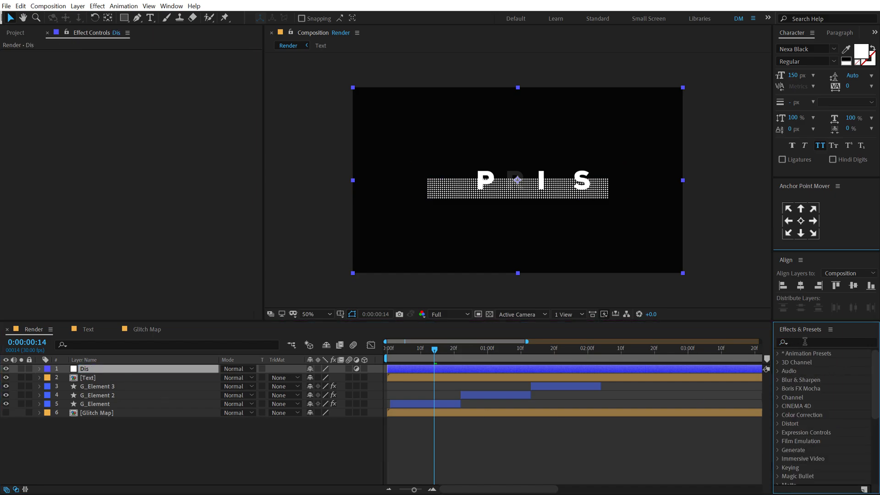
text(displa)
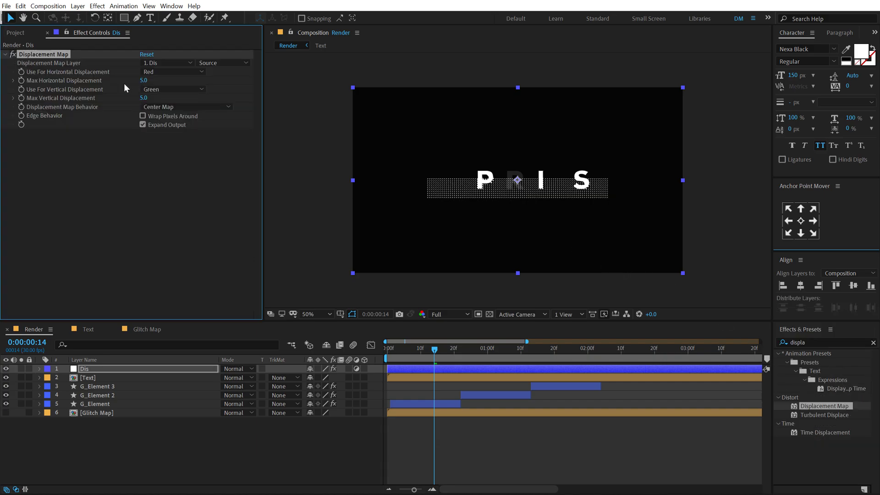
mouse_move(39, 69)
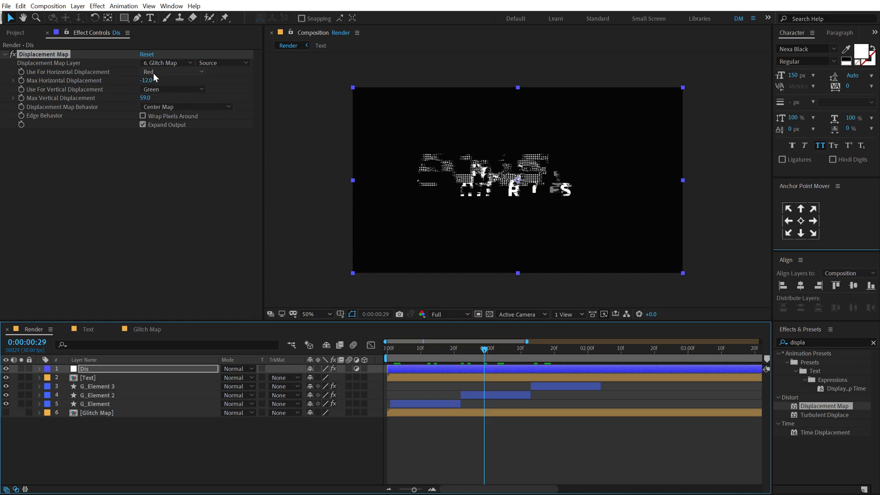
click(173, 72)
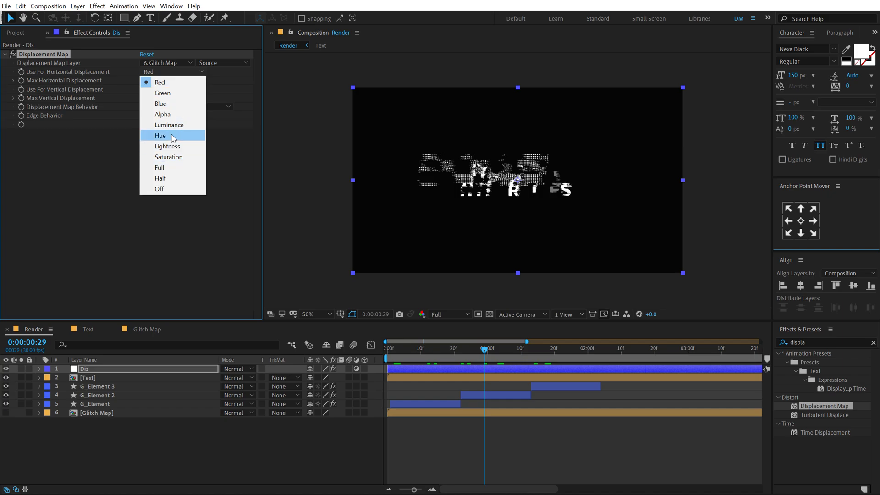
click(168, 125)
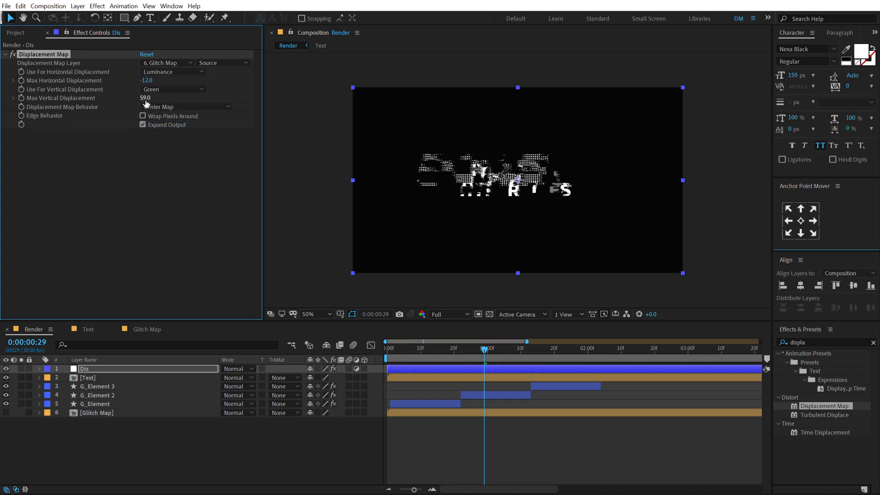
click(147, 98)
text(0)
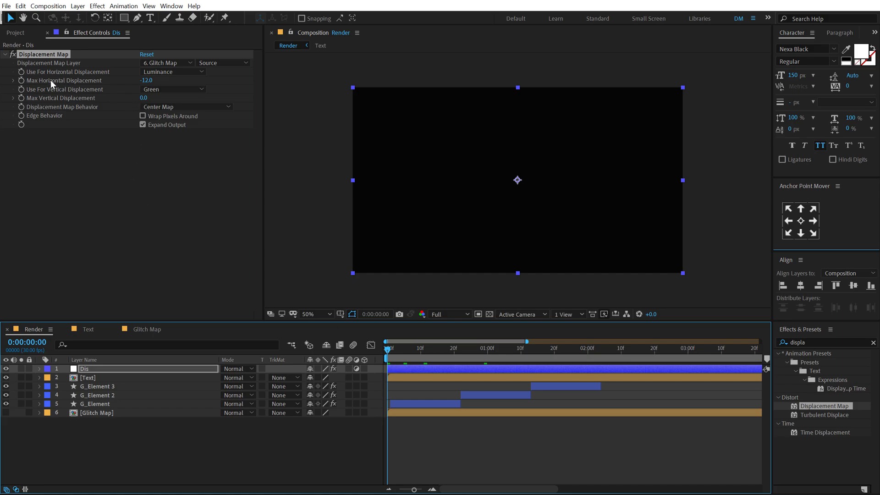
Keyframe Max Horizontal Displacement at 75 on Dis and shift G_Element 3 earlier in the timeline
click(146, 81)
text(75)
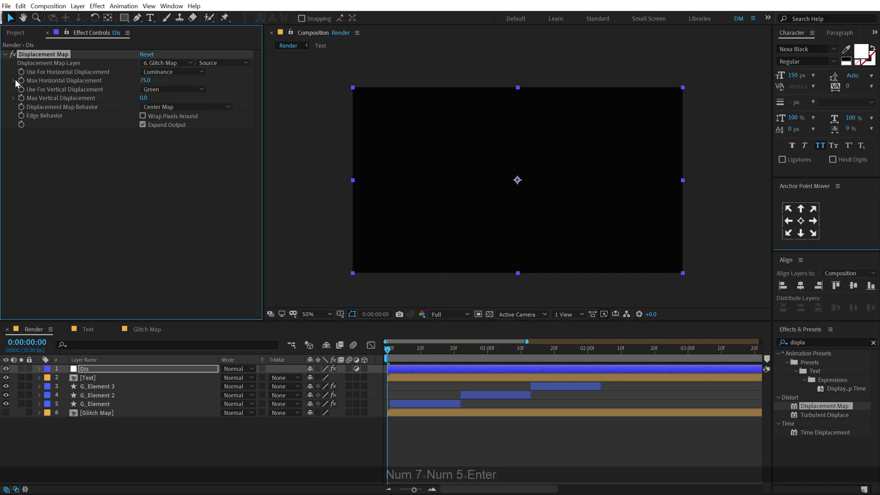
click(538, 348)
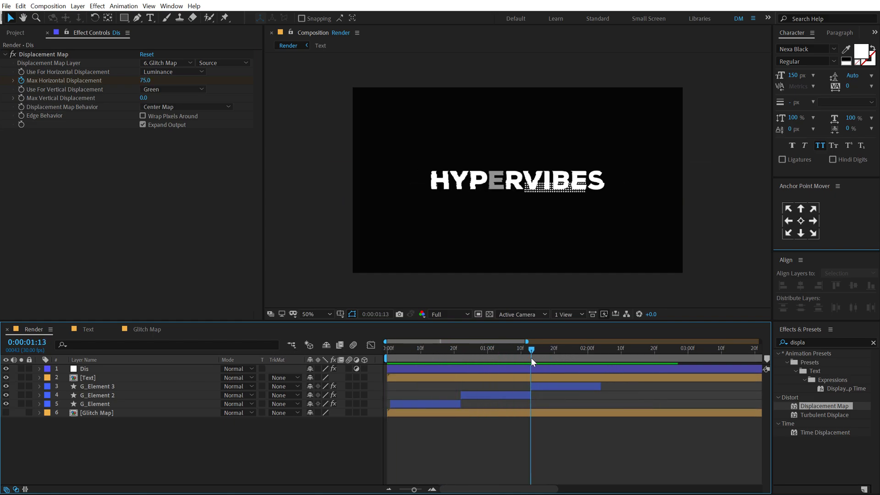
click(96, 386)
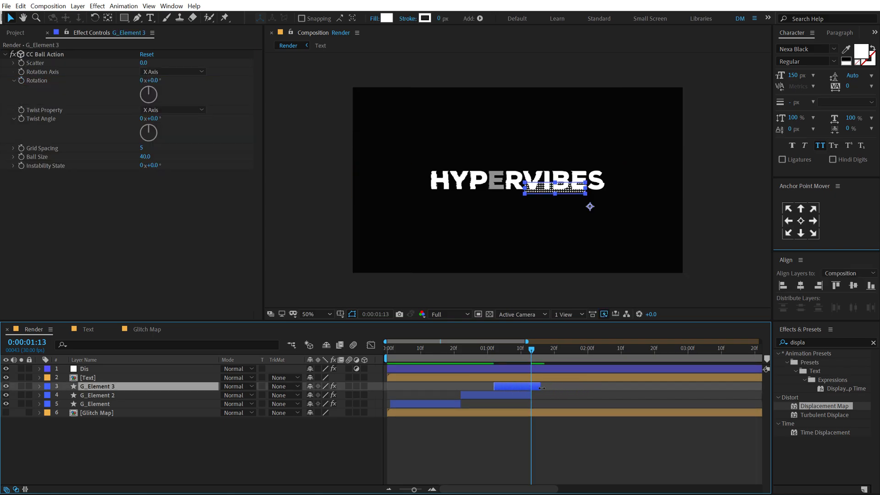
click(480, 348)
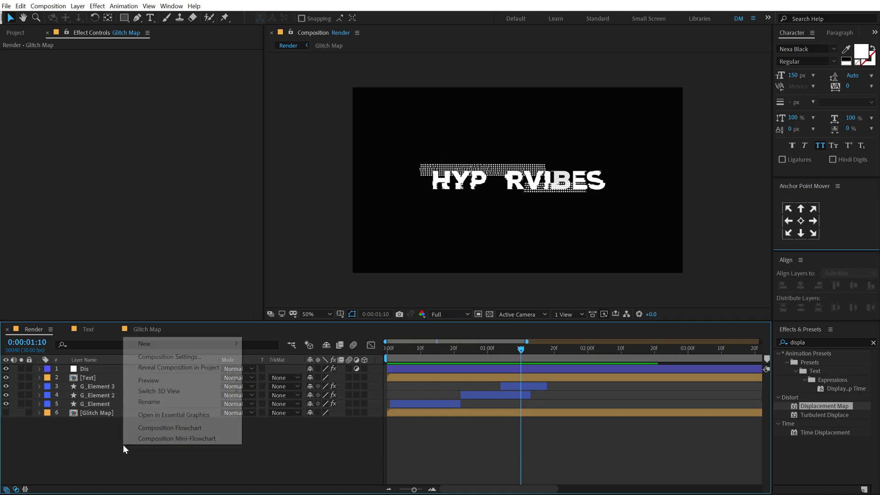
Create a new adjustment layer named Wave and trim its in point to the current frame
click(144, 343)
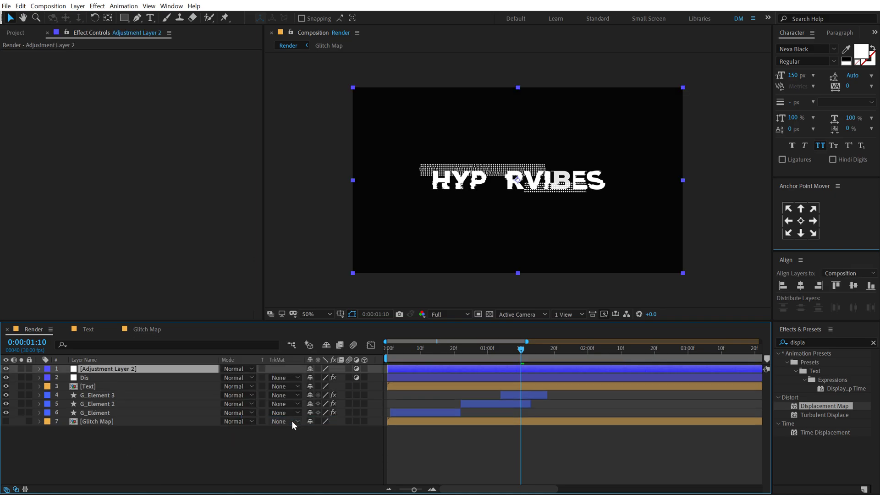
text(Wave)
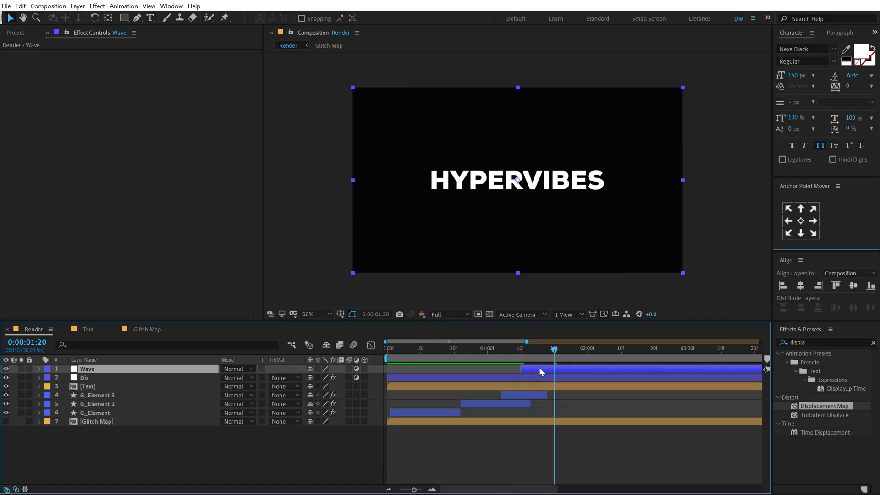
key(Alt+[)
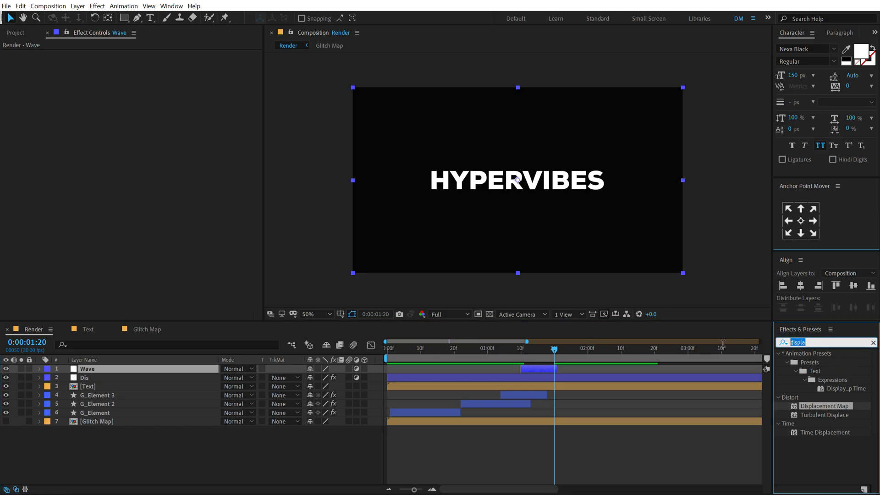
mouse_move(706, 351)
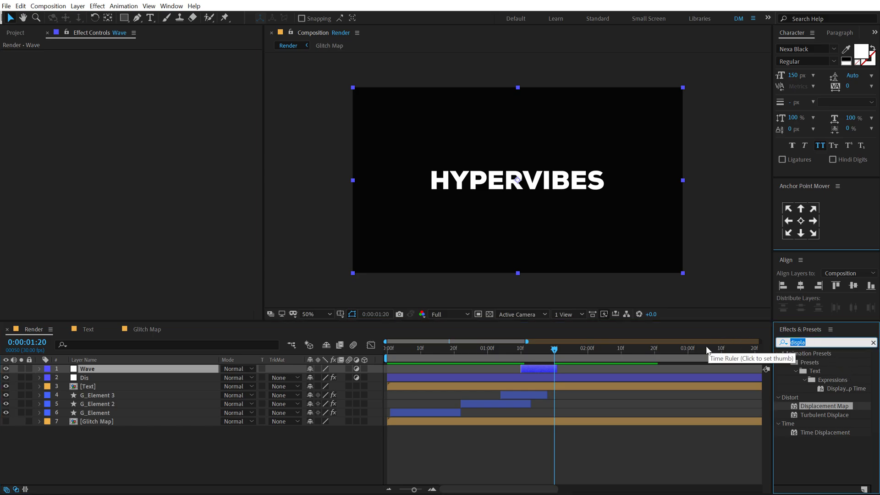
Apply Wave Warp to Wave with Smooth Noise waves, height 20 and a 0° direction
text(wave)
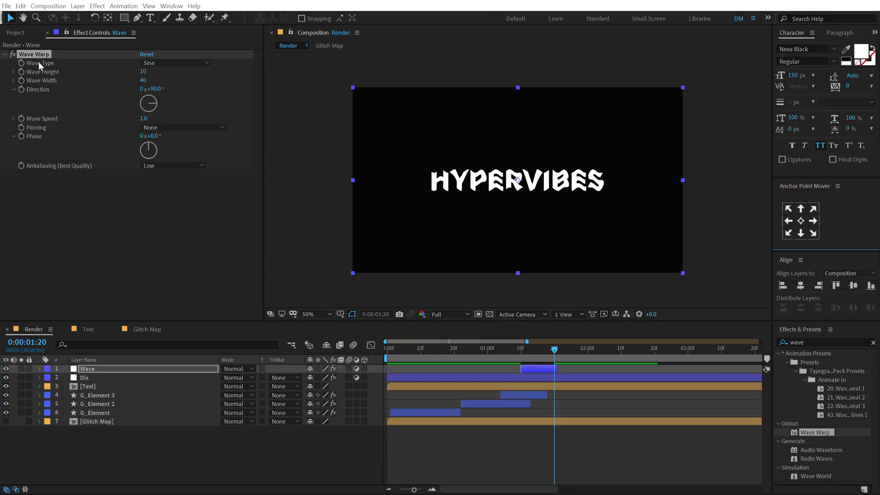
click(175, 62)
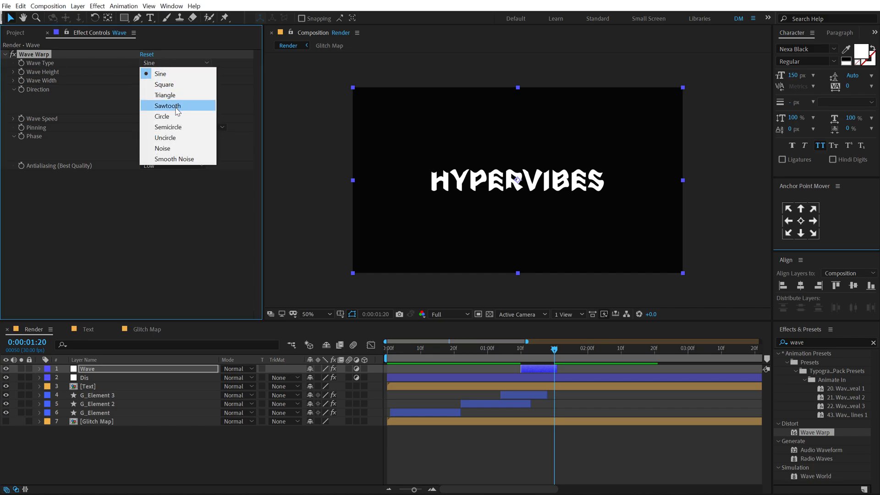
click(175, 159)
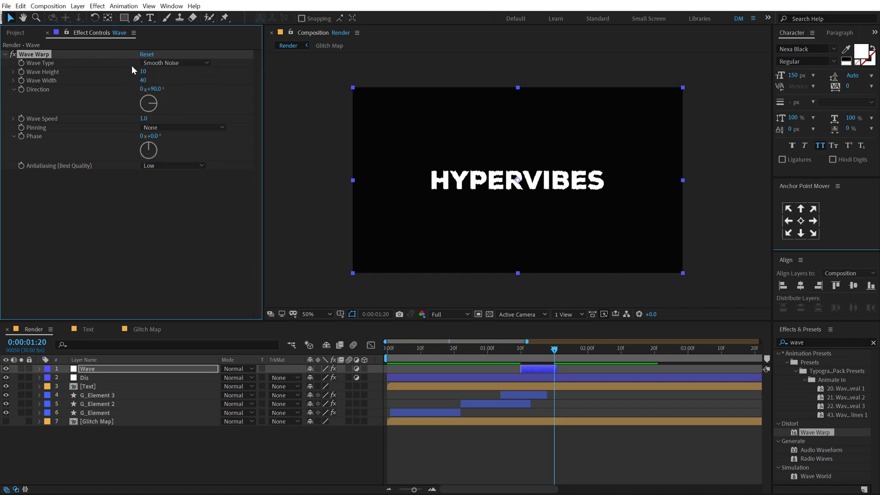
text(20)
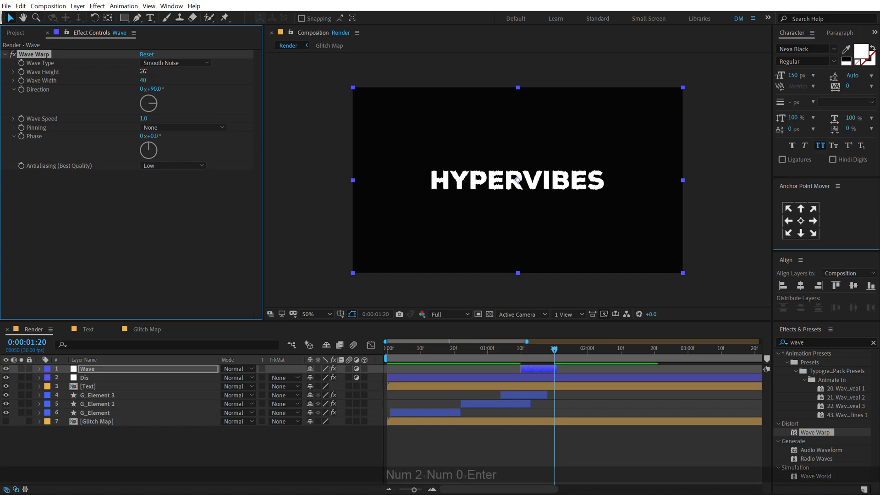
click(156, 89)
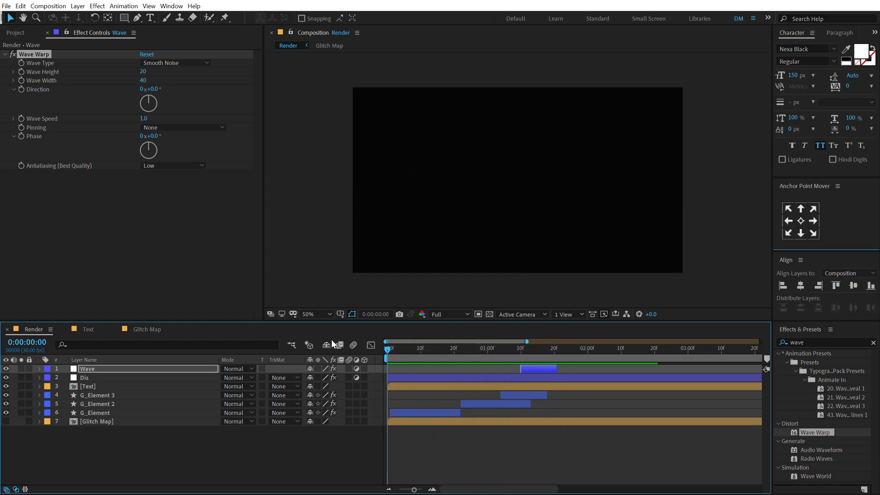
click(586, 349)
text(Animation)
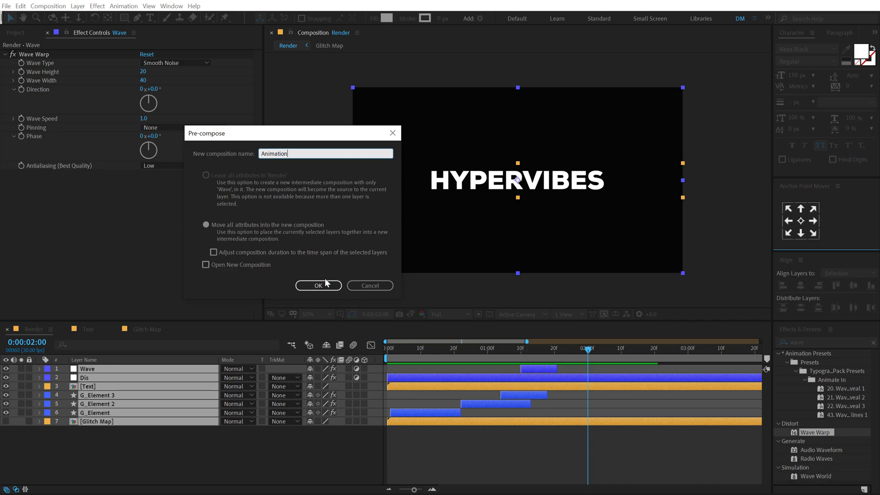
Precompose the layers as Animation, add Shift Channels, blend additively and keep only the red channel
click(318, 285)
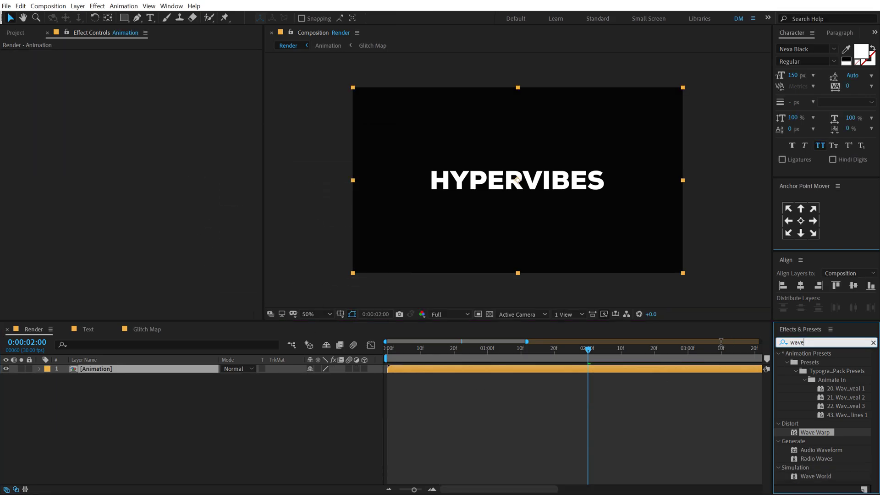
text(shif)
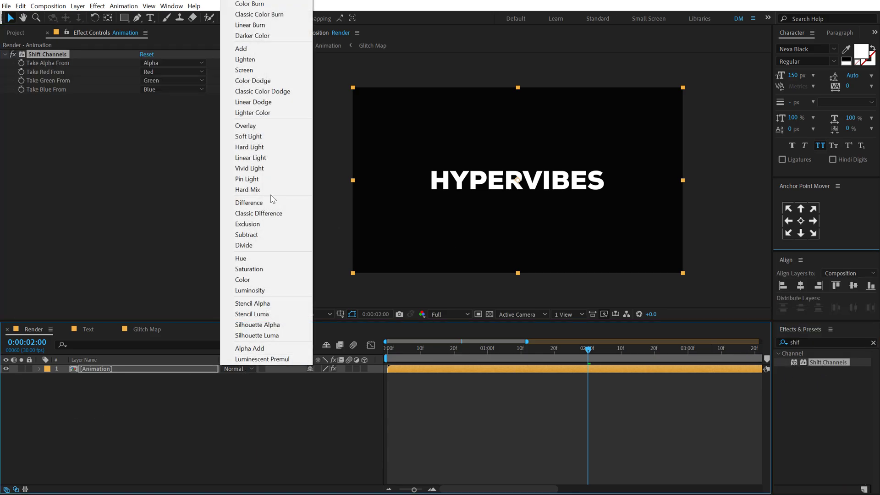
click(240, 48)
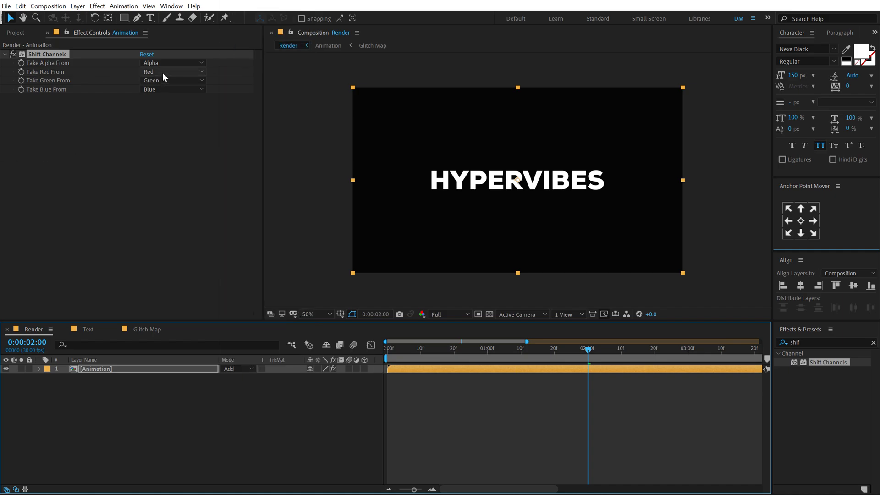
mouse_move(181, 80)
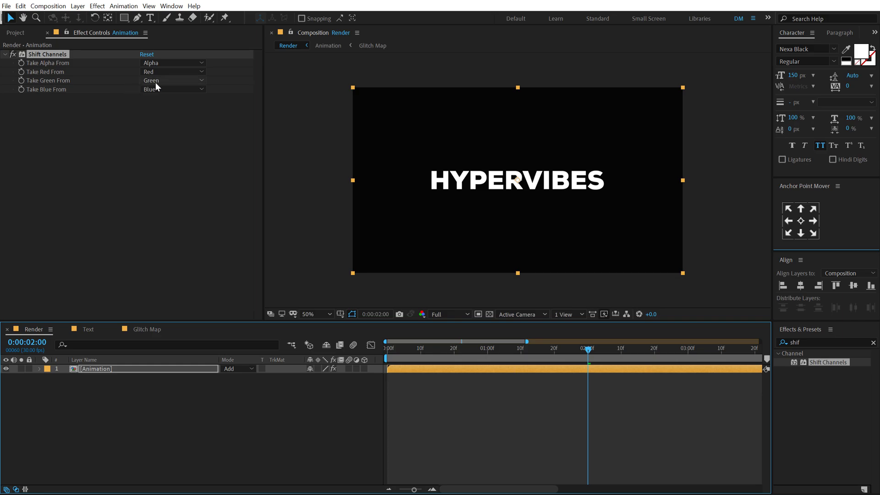
click(173, 80)
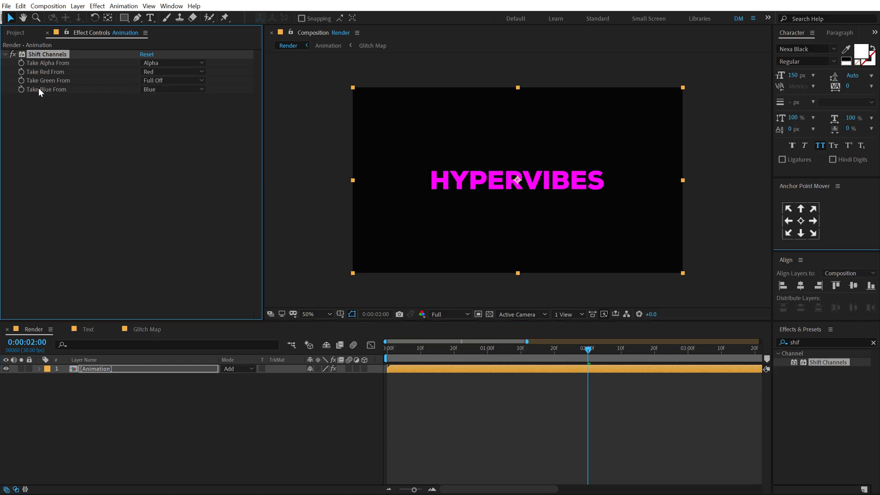
click(173, 81)
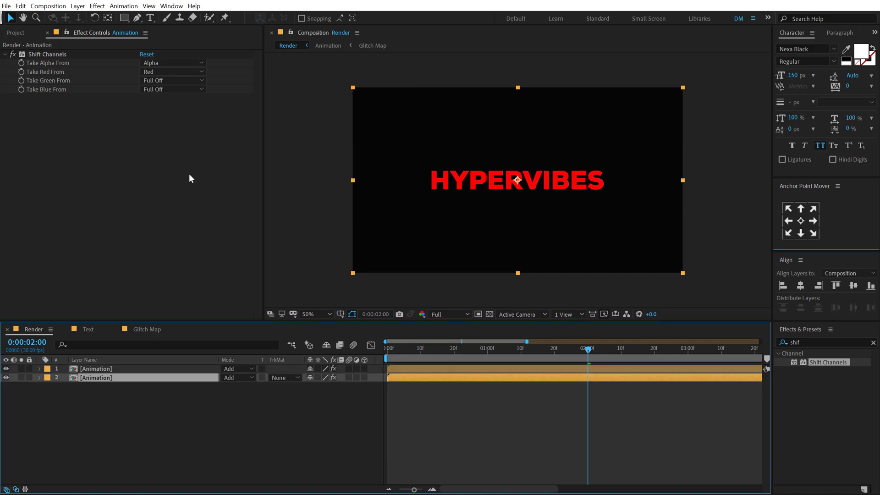
Make the duplicated Animation copy green-only by turning red off and sourcing green
click(173, 71)
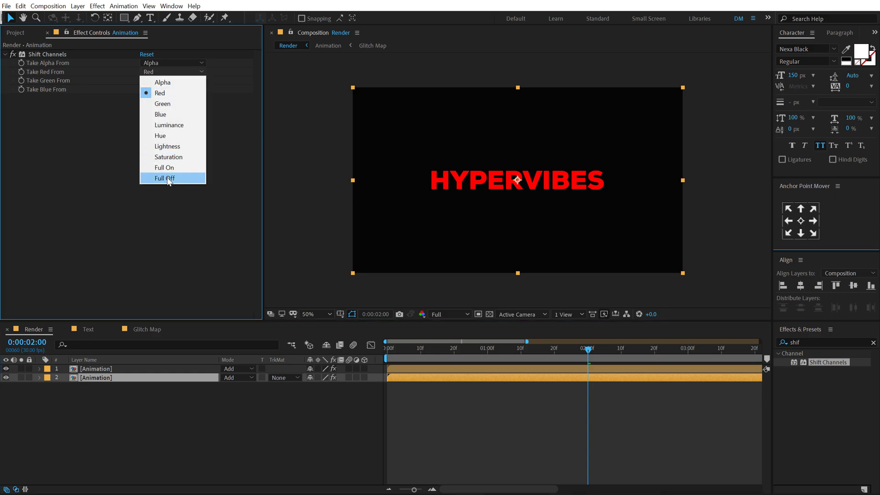
click(164, 177)
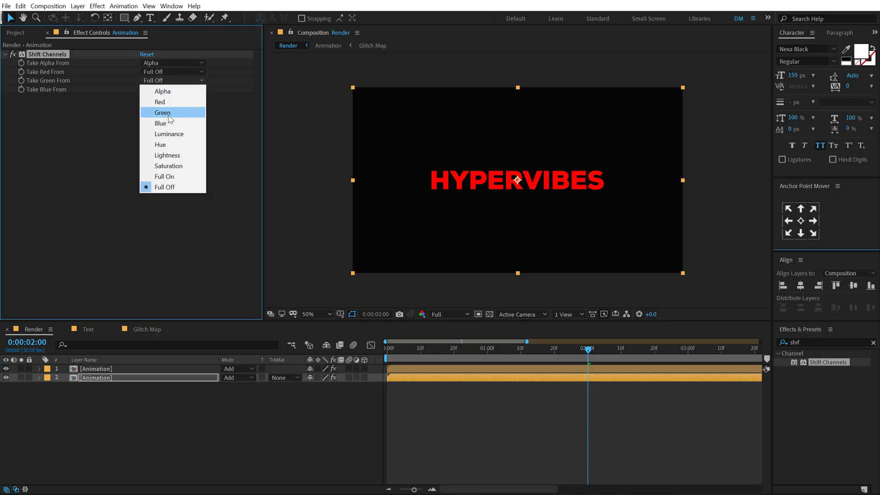
click(163, 113)
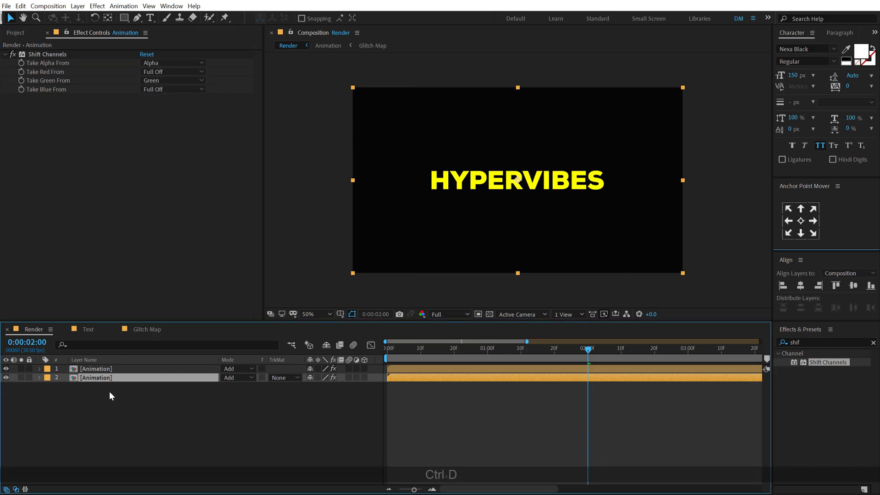
Set the bottom copy to normal blending with blue-only, then verify the green and red copies
click(239, 386)
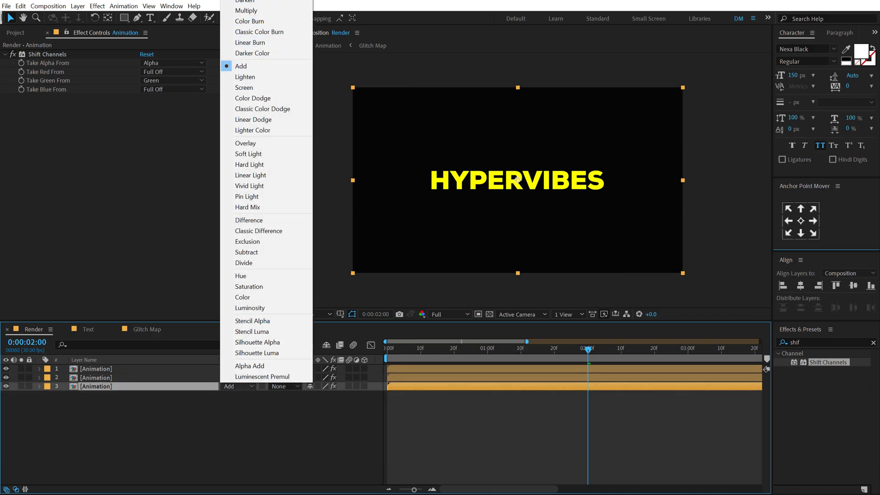
click(174, 81)
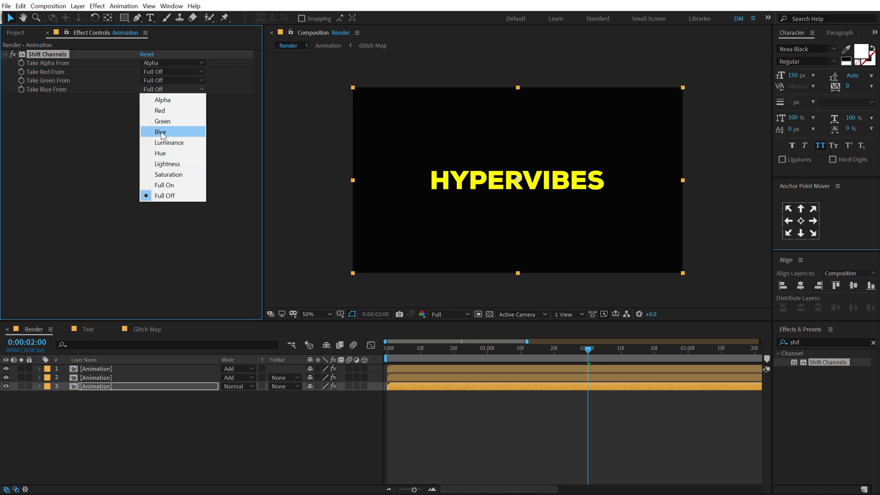
click(162, 121)
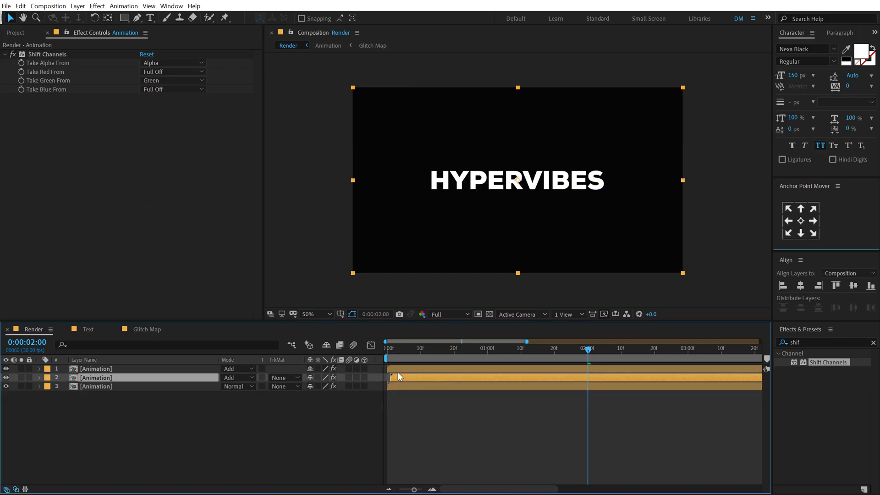
click(173, 71)
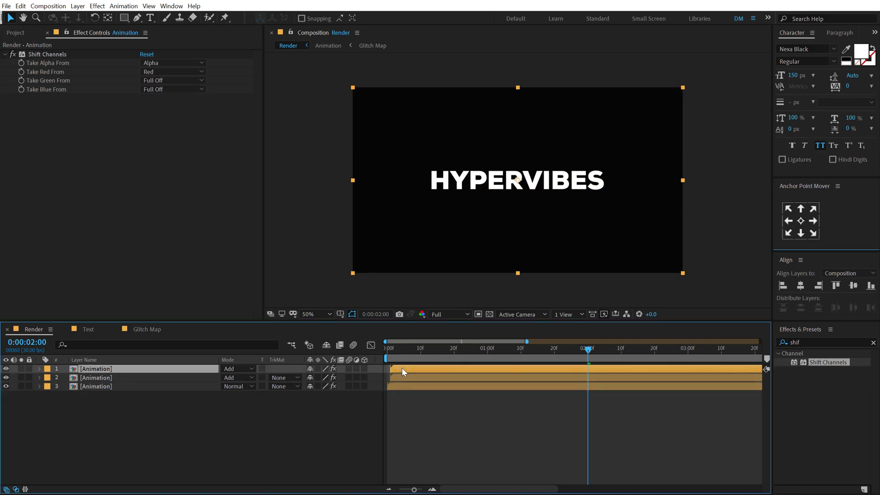
click(420, 349)
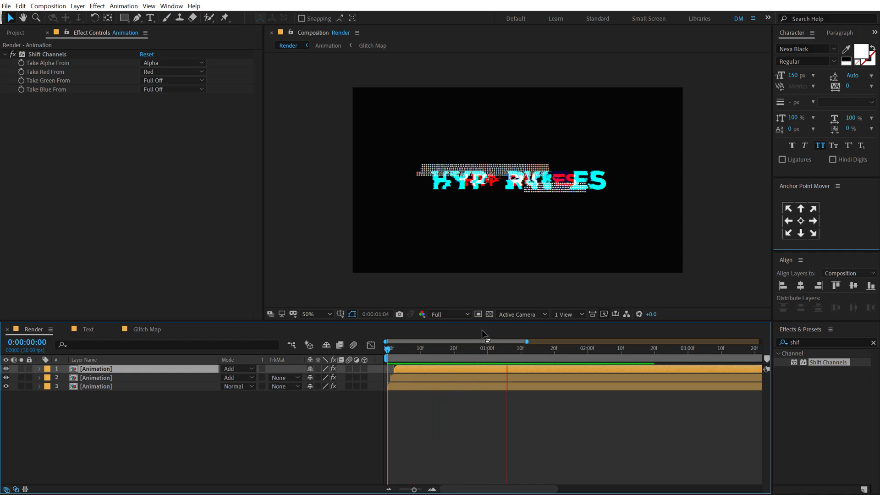
click(685, 348)
text(2)
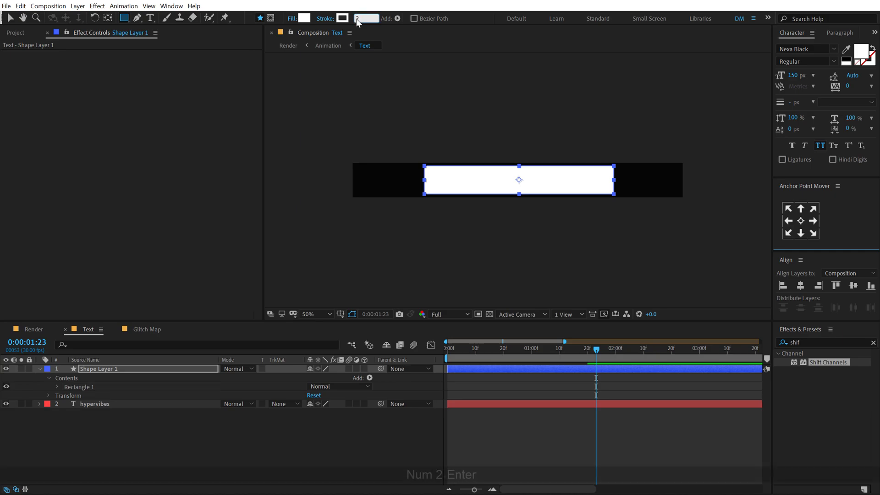
Set the rectangle's Fill to None for a stroke-only outline and return to the Render composition
click(306, 19)
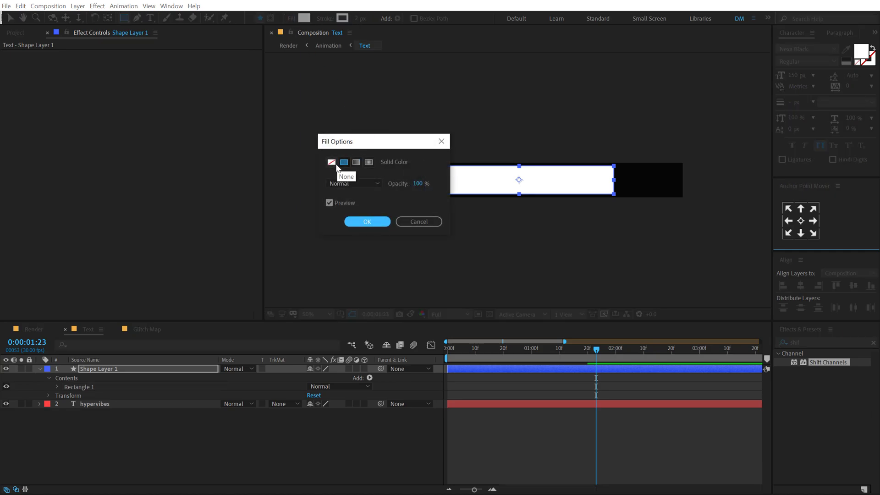
click(367, 221)
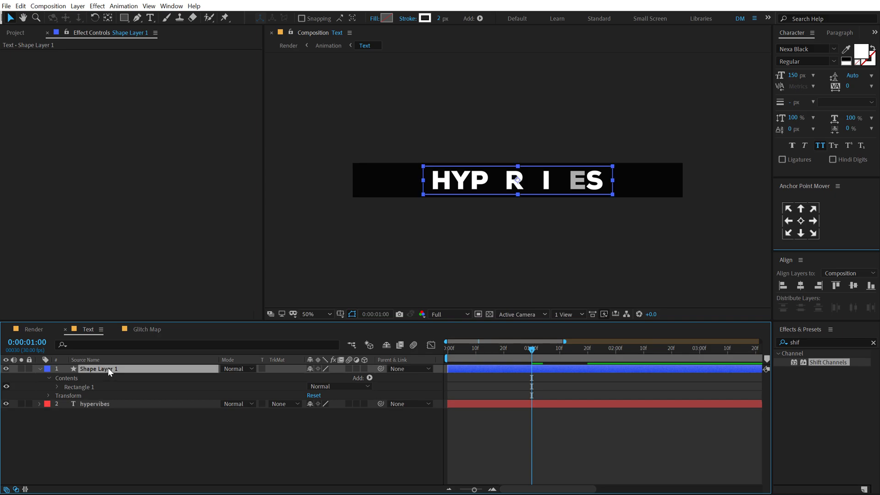
click(57, 387)
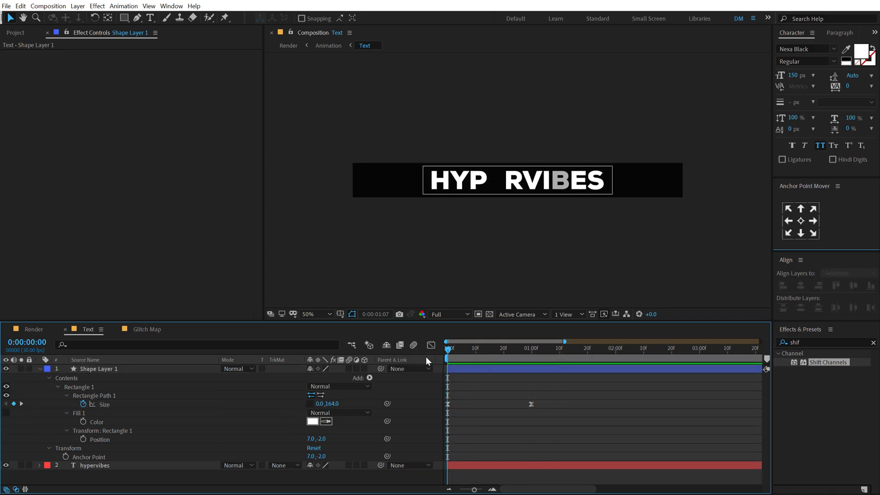
click(340, 32)
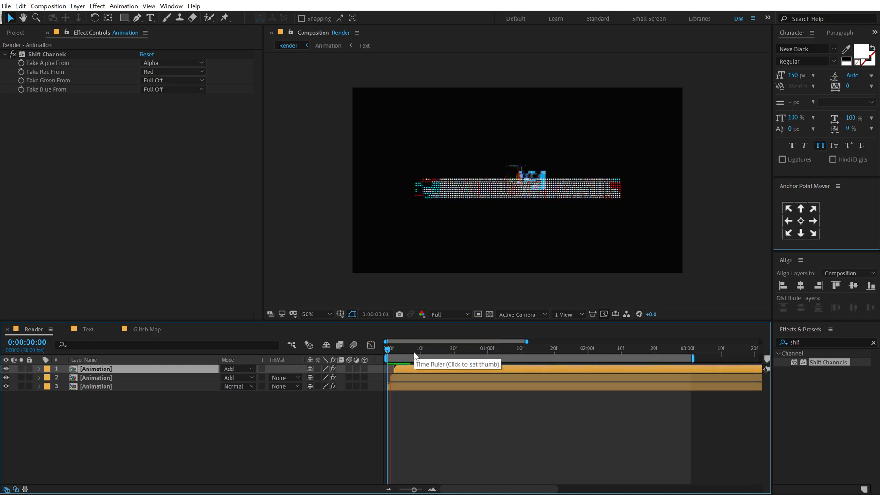